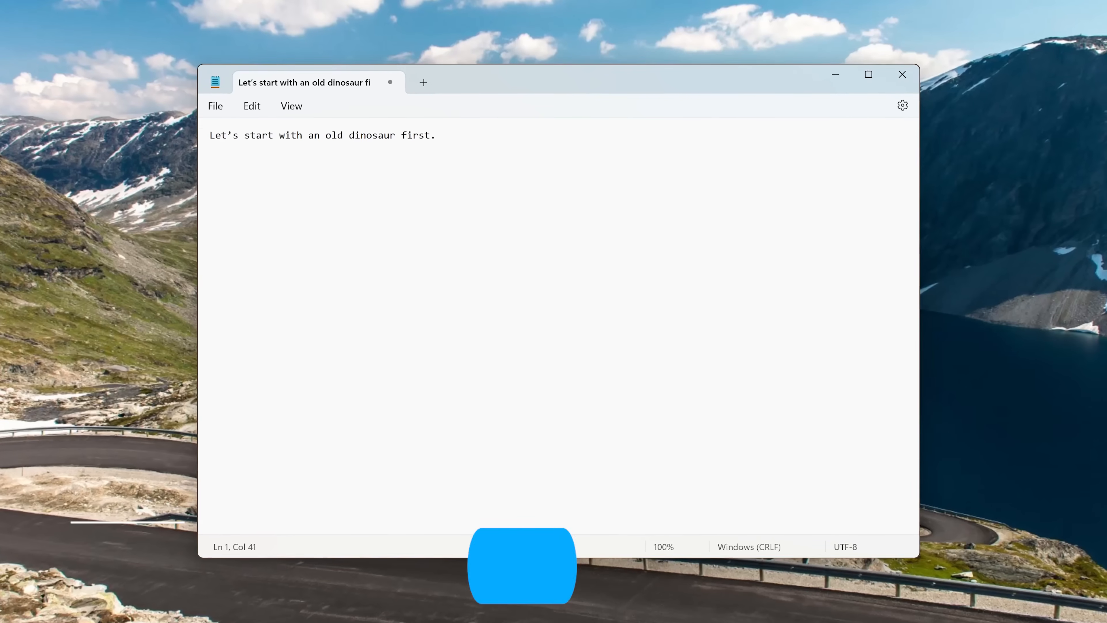
Write a paragraph noting Notepad dates to 1983 and now supports a dark theme and tabs
text(Notepad has been around since 1983.)
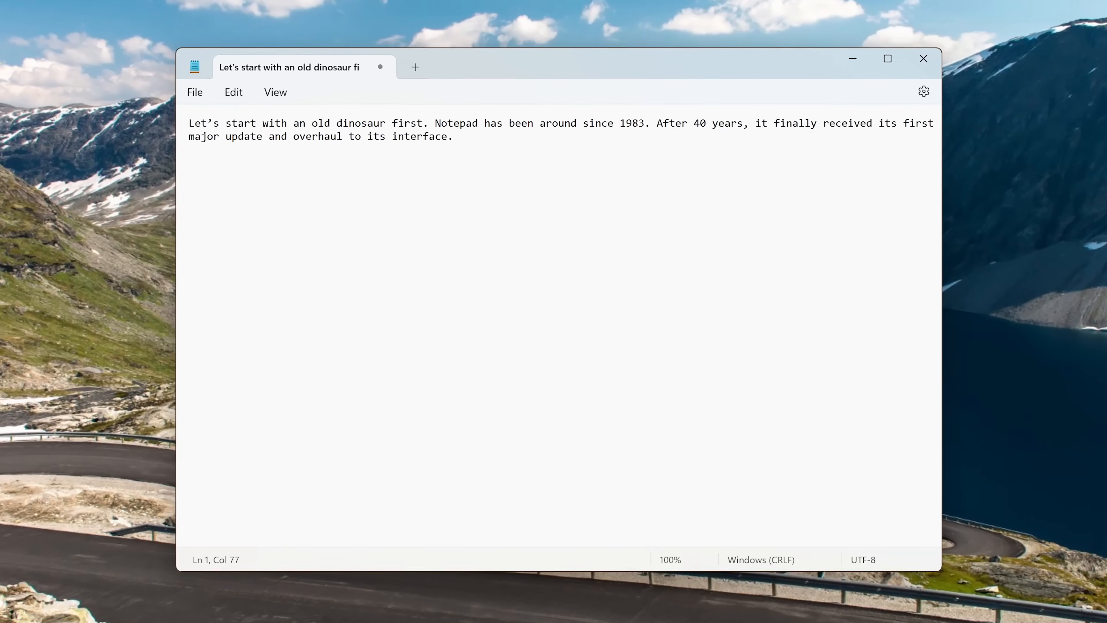
text(In addition to supporting a dark theme, it now has tab support letting you easily navigate multiple files in a single window.)
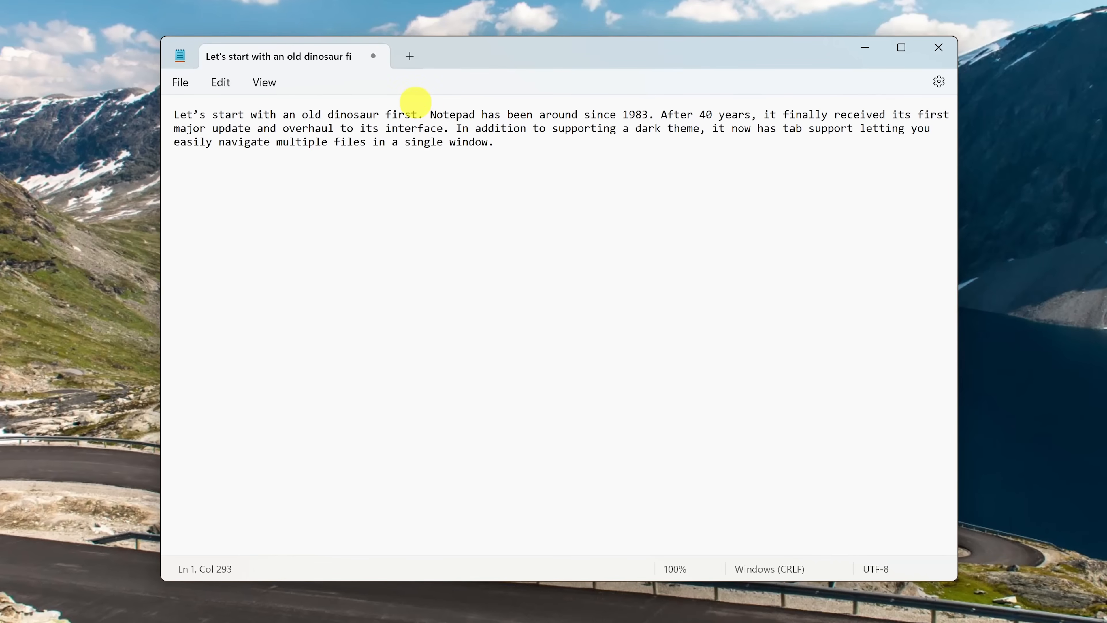
Add three new blank untitled documents as tabs beside the paragraph
click(410, 56)
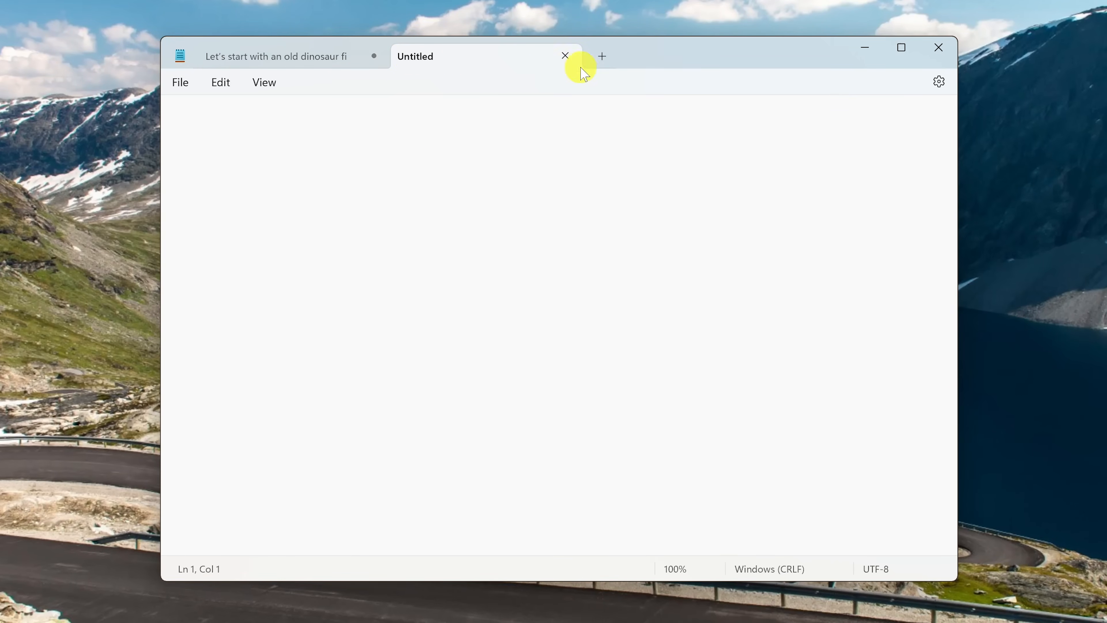
click(601, 56)
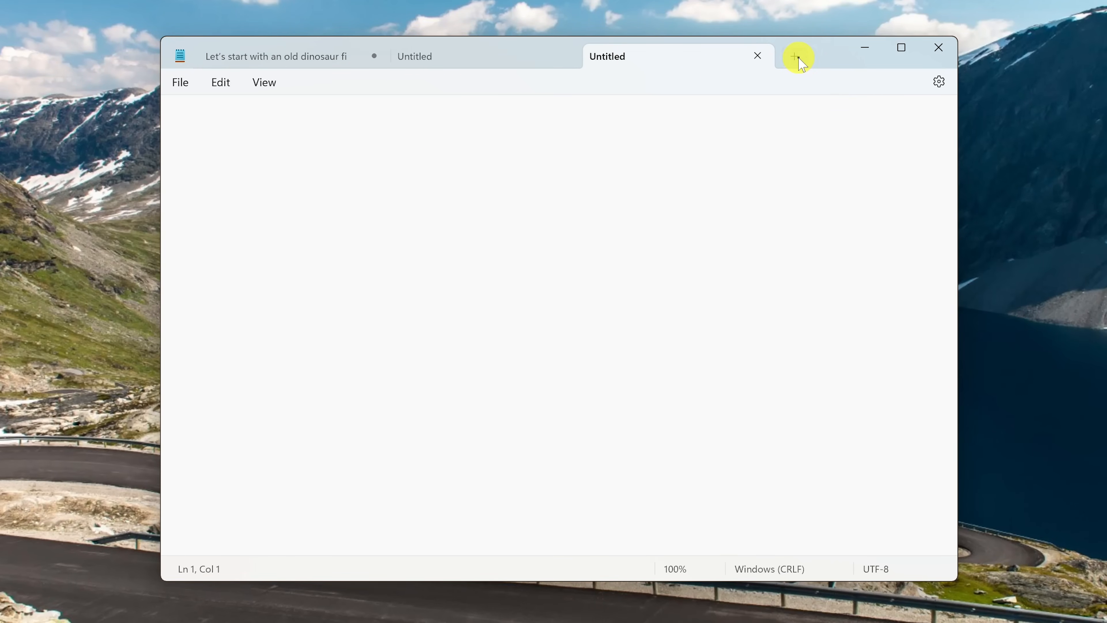
click(799, 56)
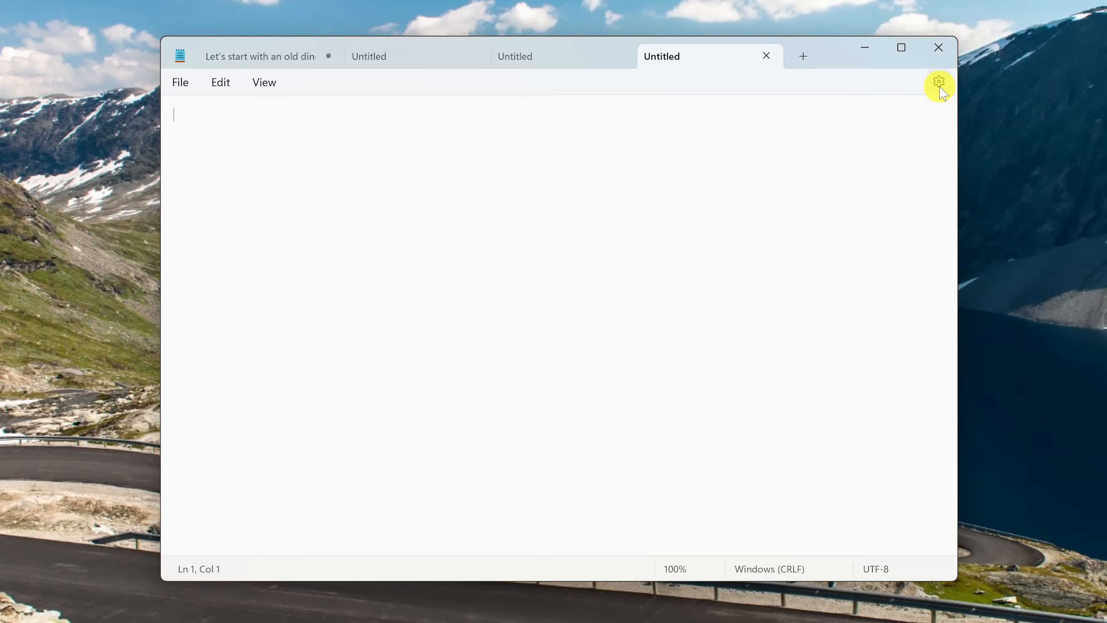
In Notepad settings, set the app theme to follow the system setting
click(938, 82)
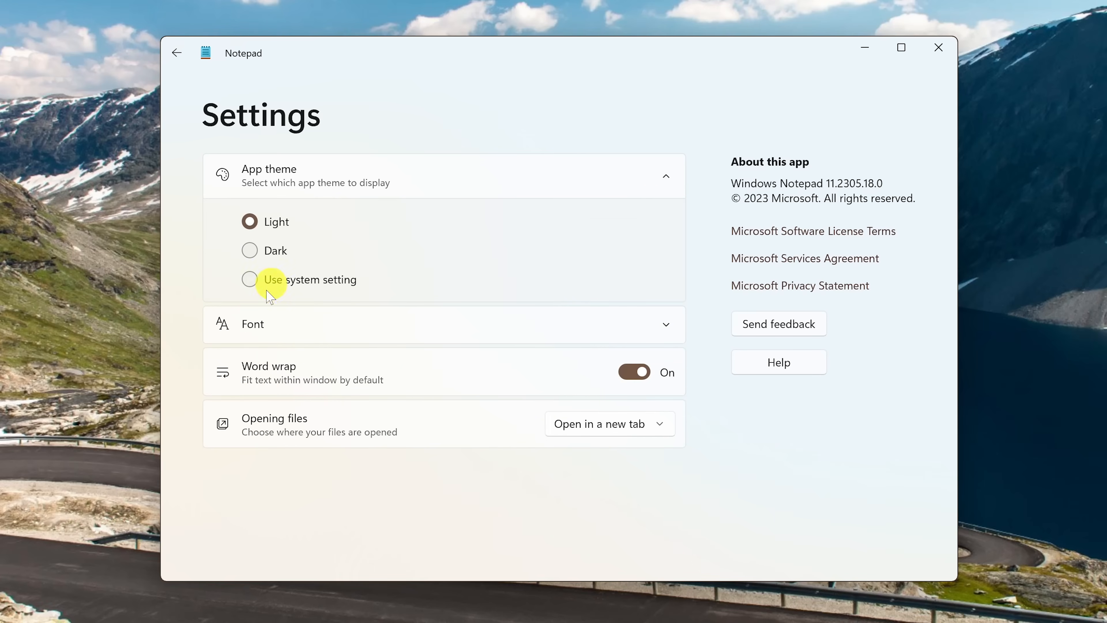
click(249, 279)
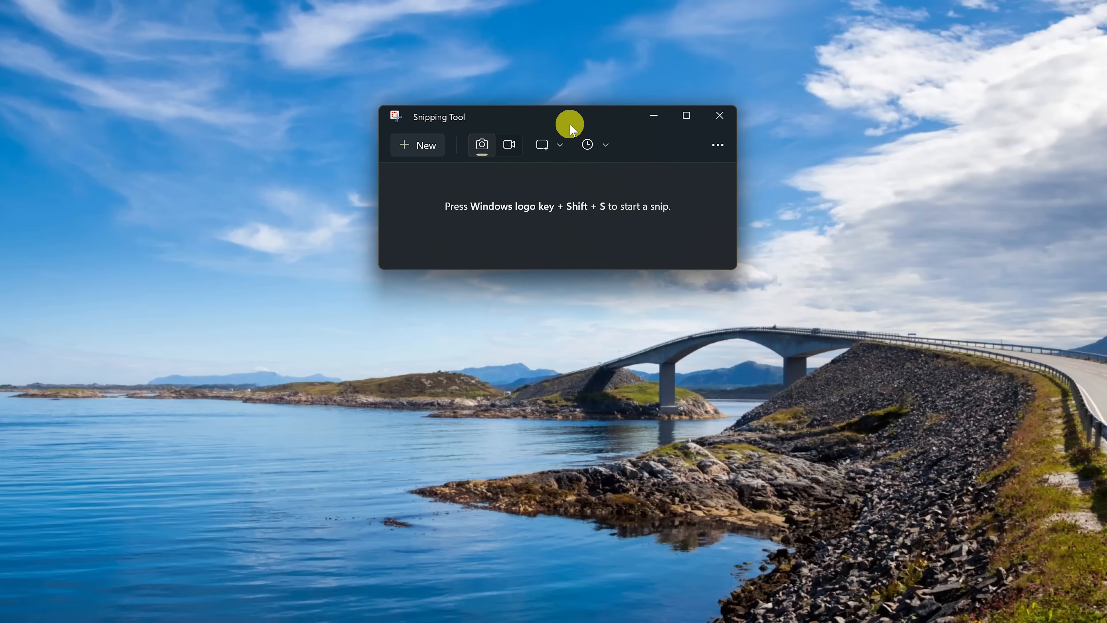
mouse_move(500, 154)
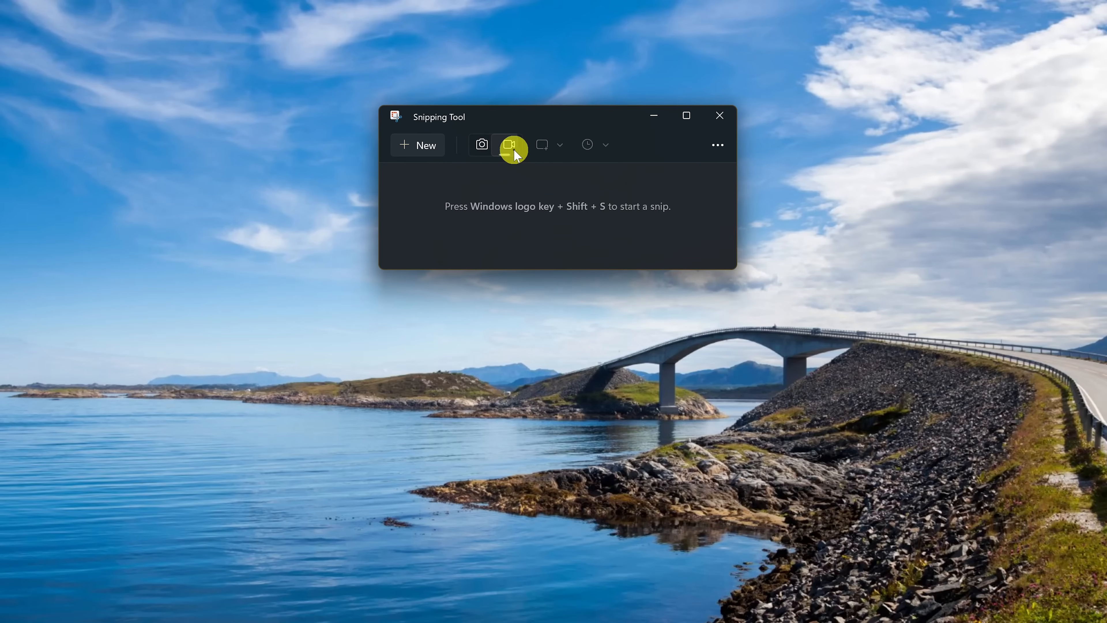
Switch Snipping Tool from screenshots to video recording mode
click(510, 144)
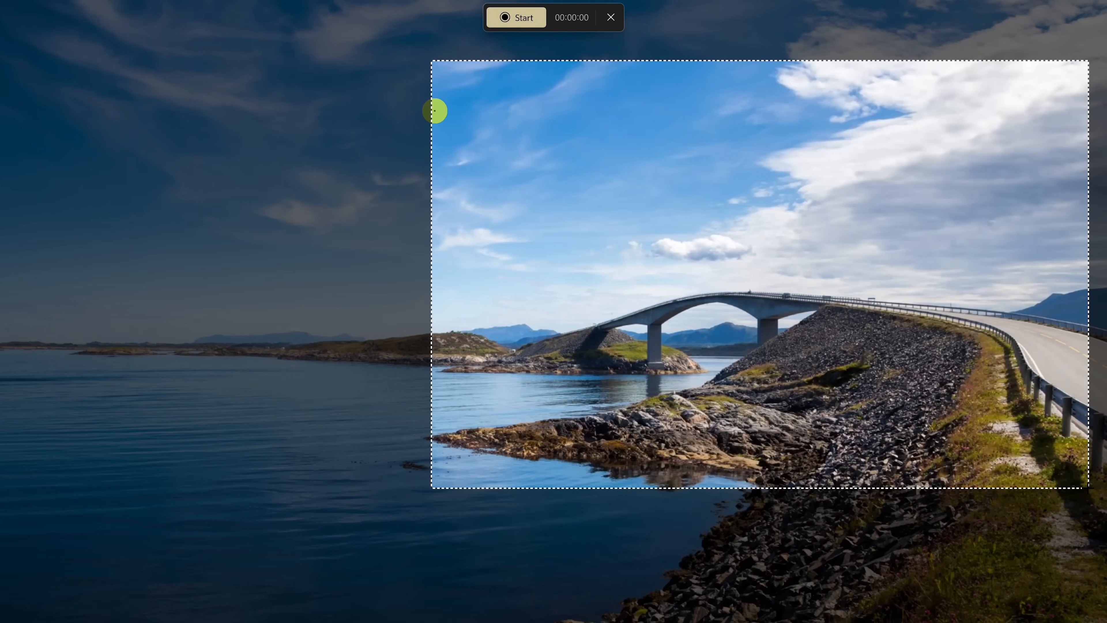
mouse_move(523, 16)
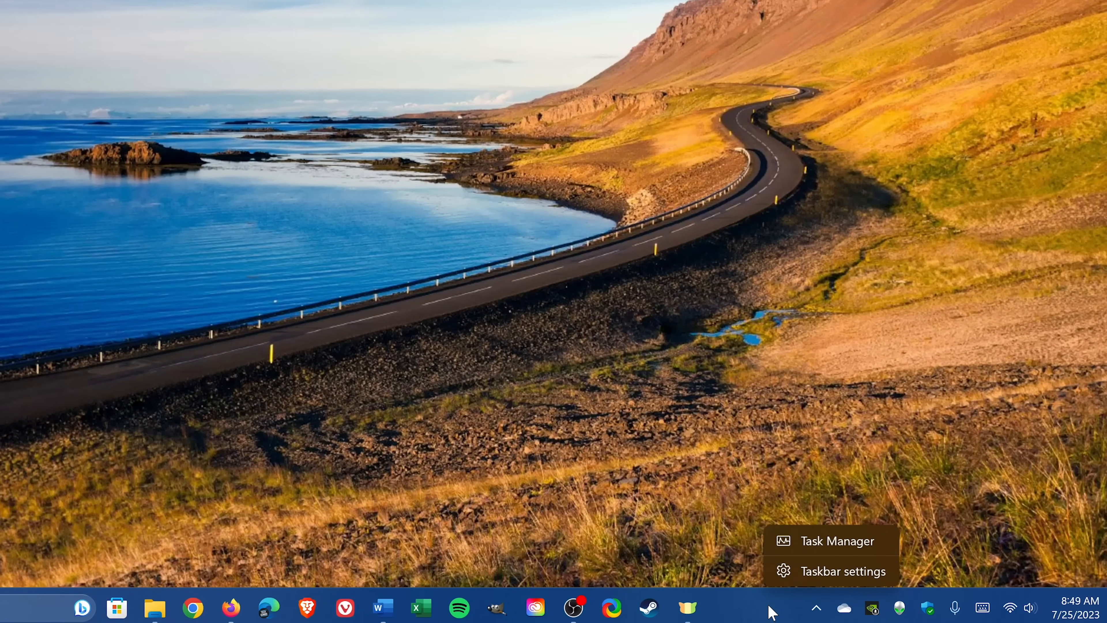
In Taskbar behaviors, enable showing seconds in the system tray clock
click(843, 570)
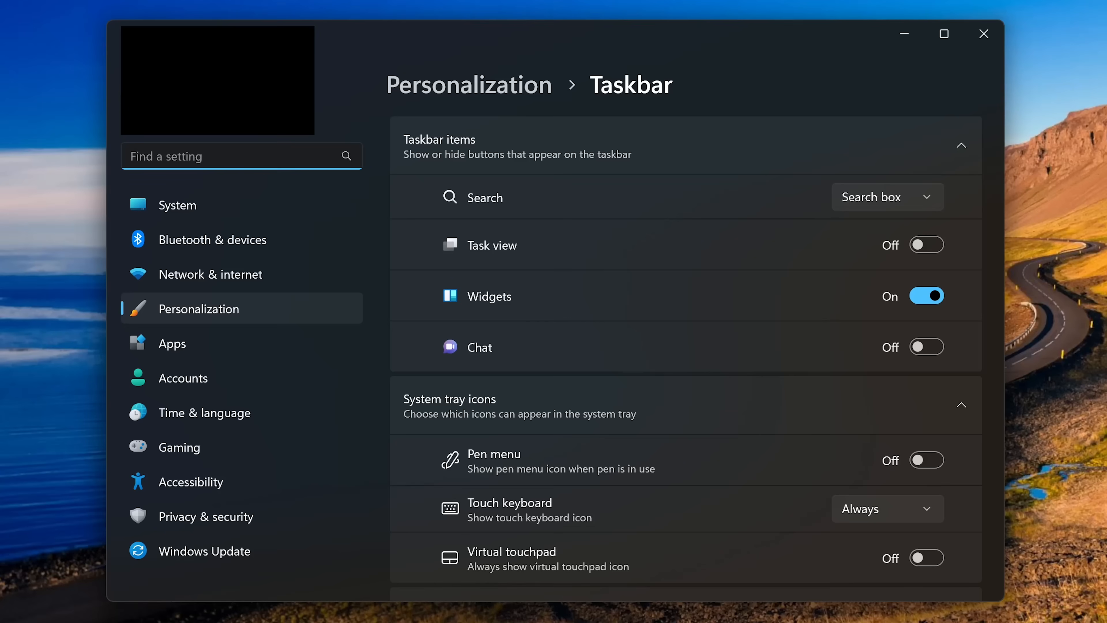
scroll(down, 3)
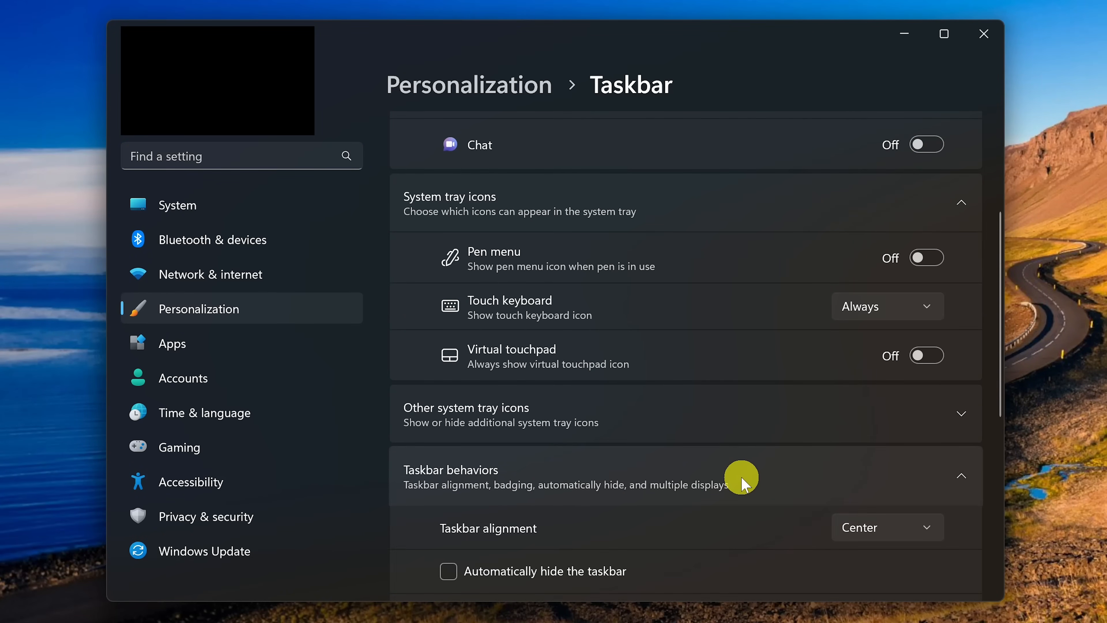
scroll(down, 3)
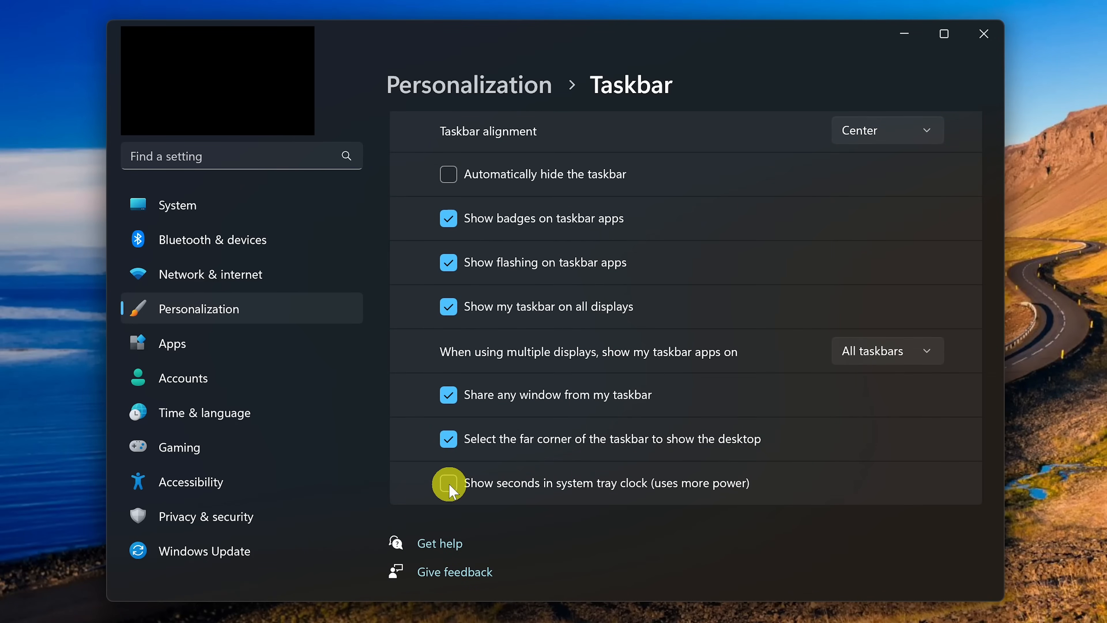
click(449, 483)
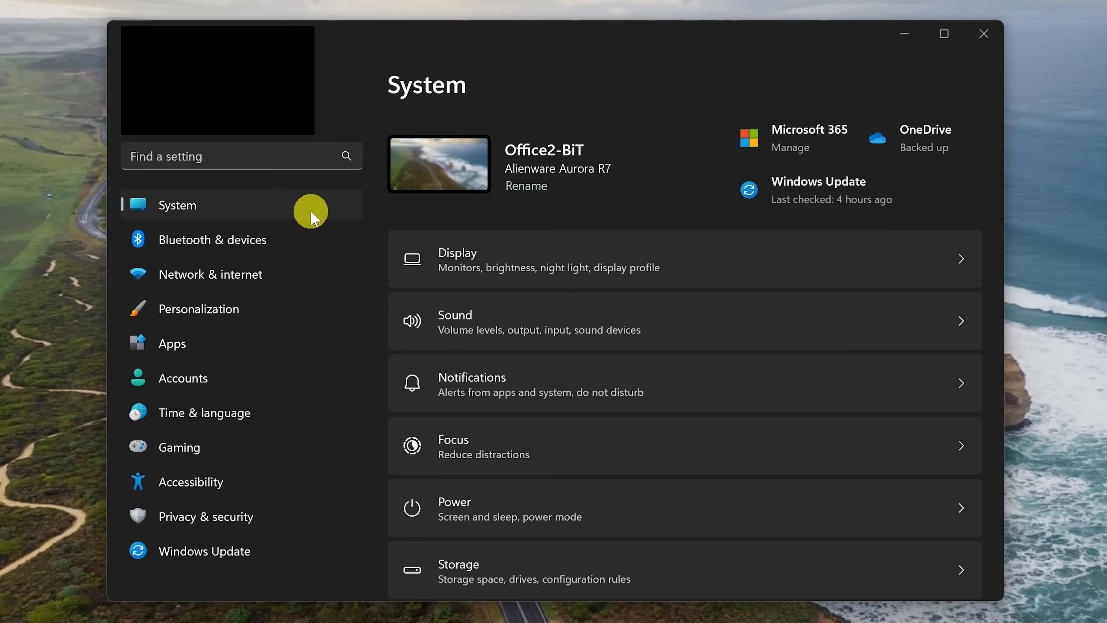
mouse_move(622, 443)
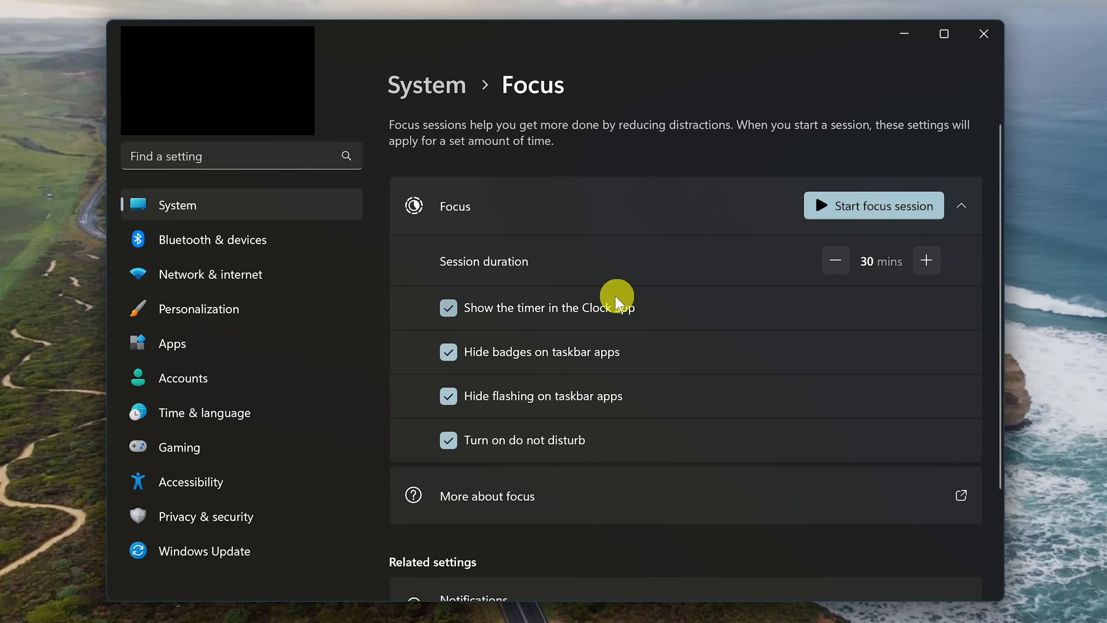
mouse_move(507, 452)
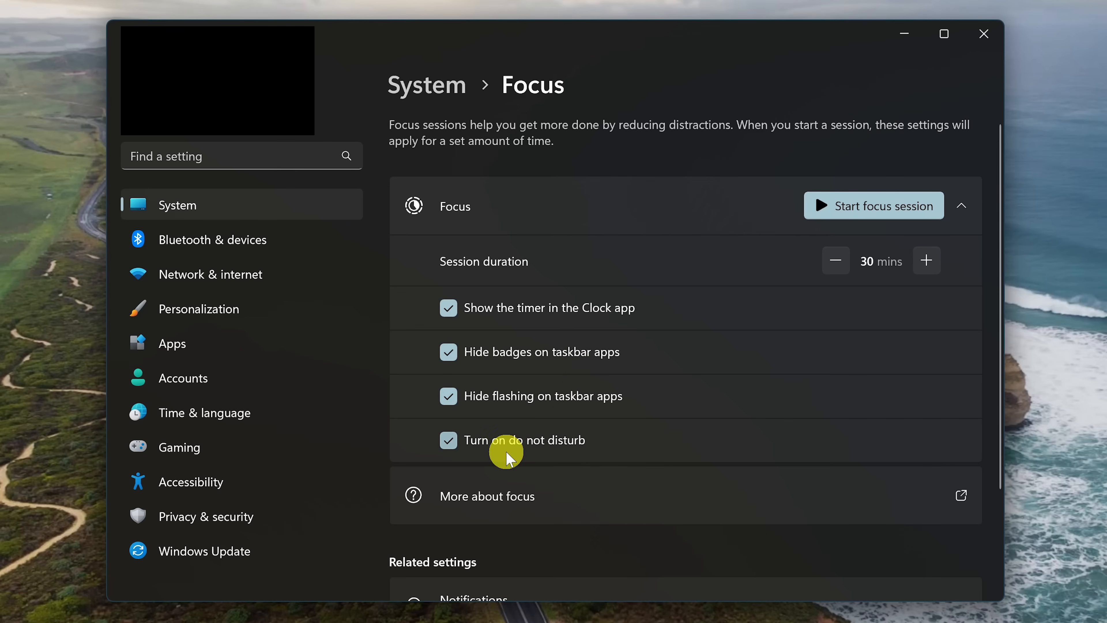
mouse_move(883, 214)
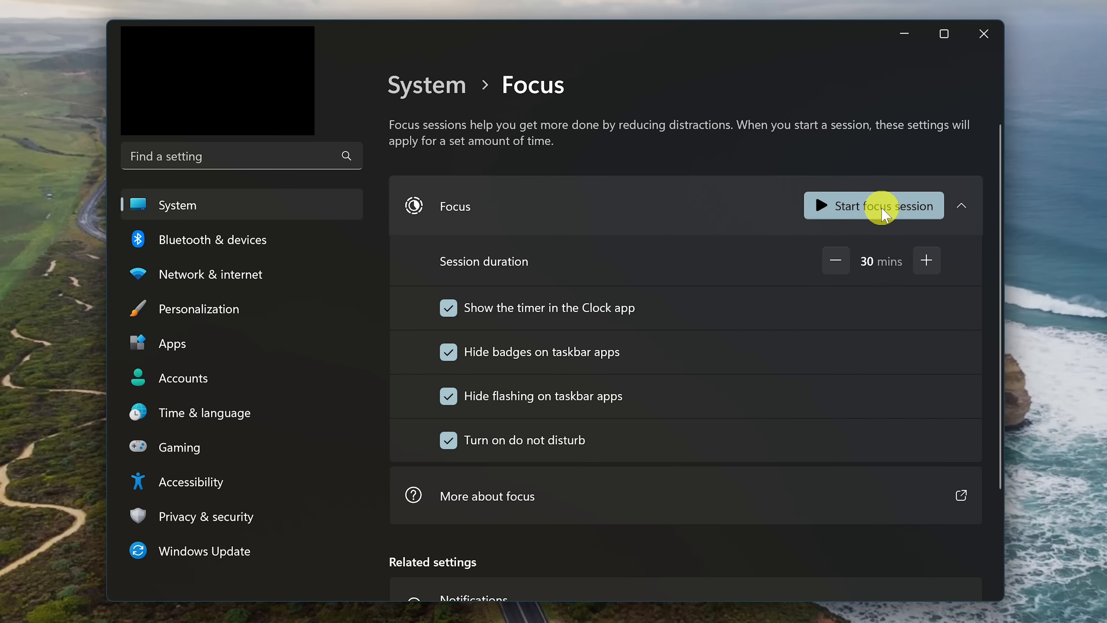
Start a 30-minute focus session with do not disturb from the Focus page
click(873, 206)
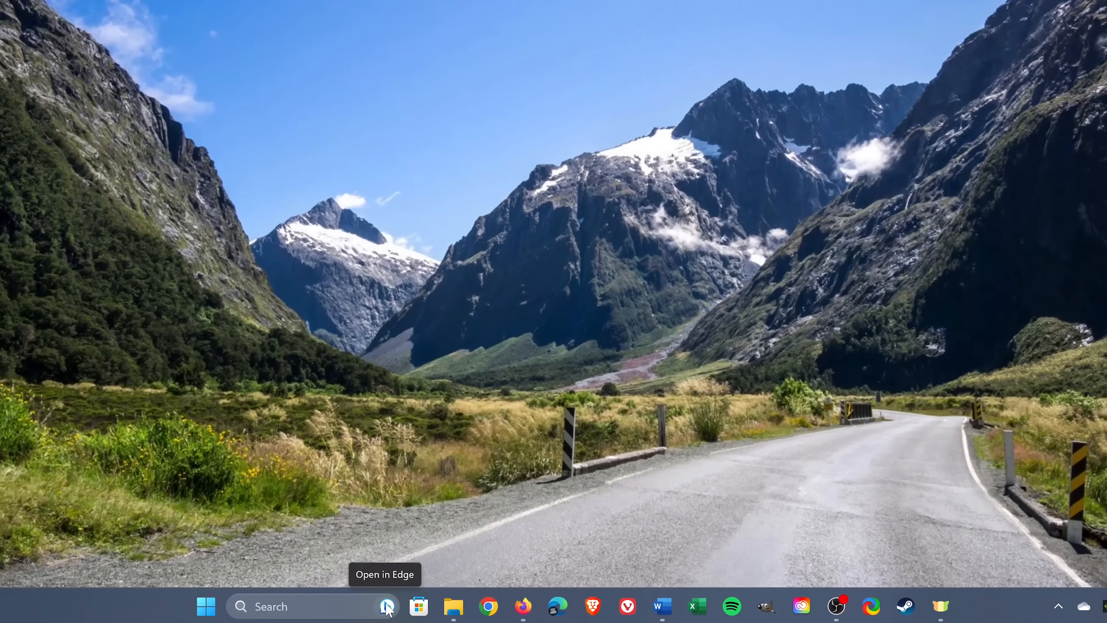
Launch Bing chat from the taskbar and ask "What is the meaning of life?" by voice
click(386, 606)
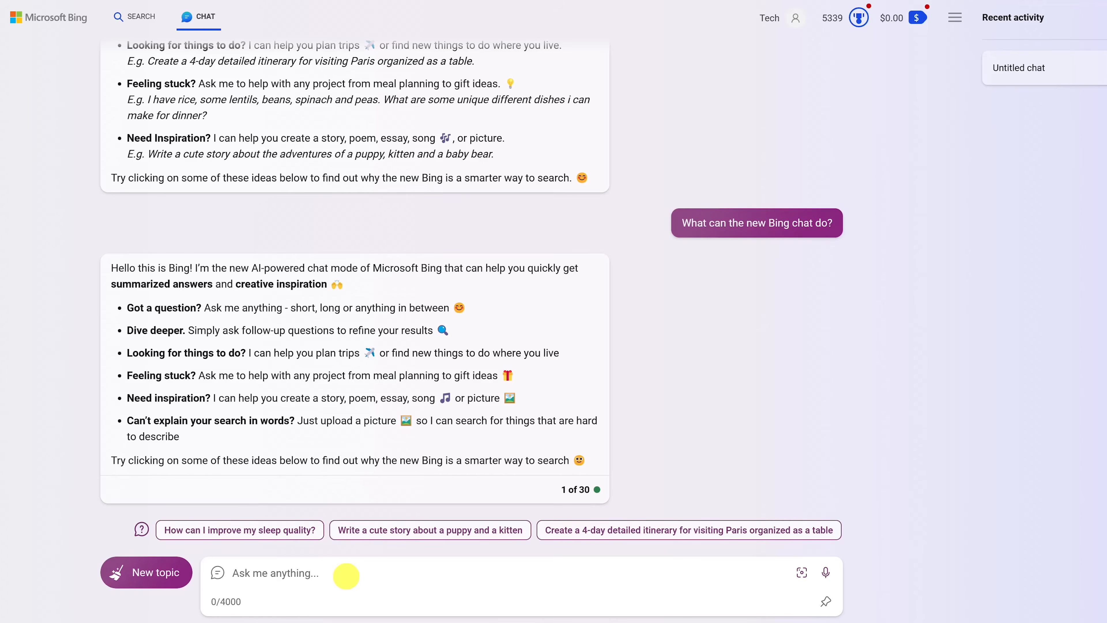
mouse_move(546, 581)
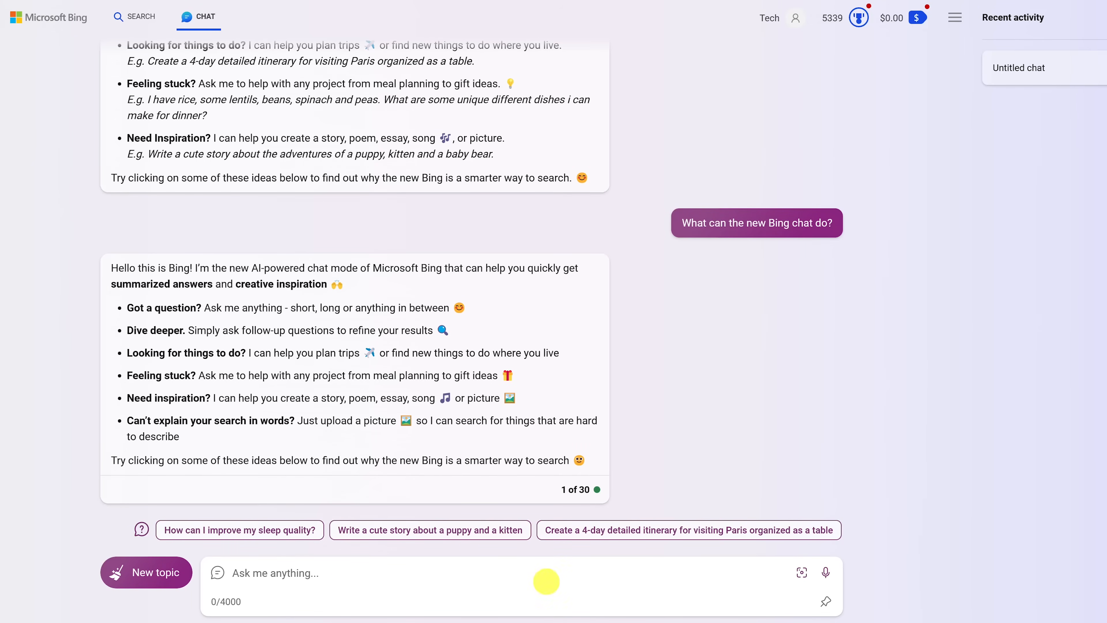
mouse_move(825, 572)
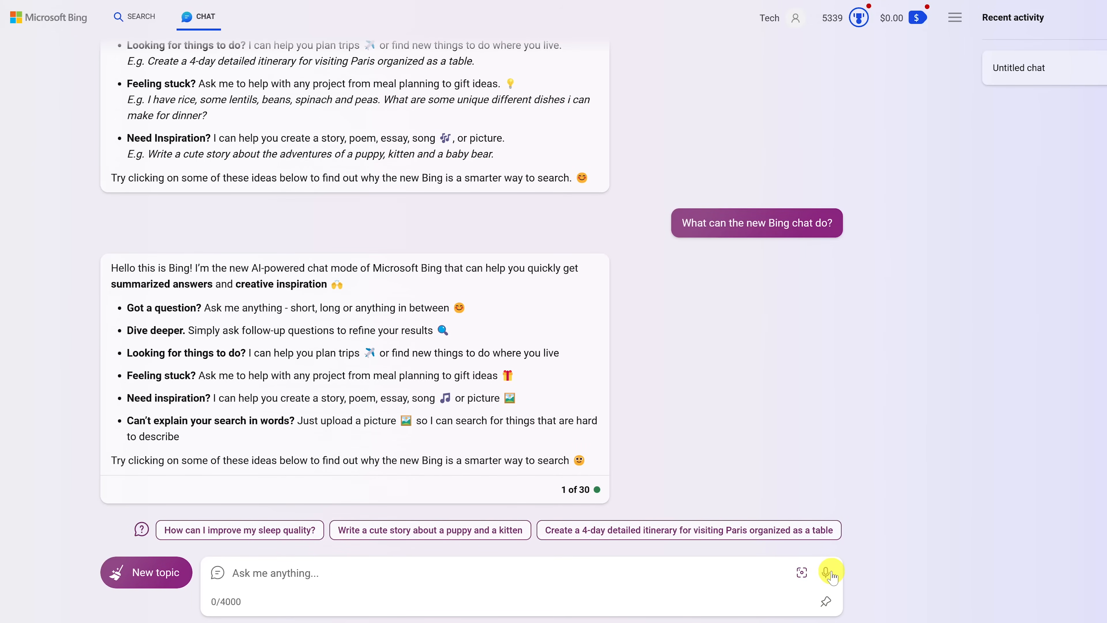
click(831, 572)
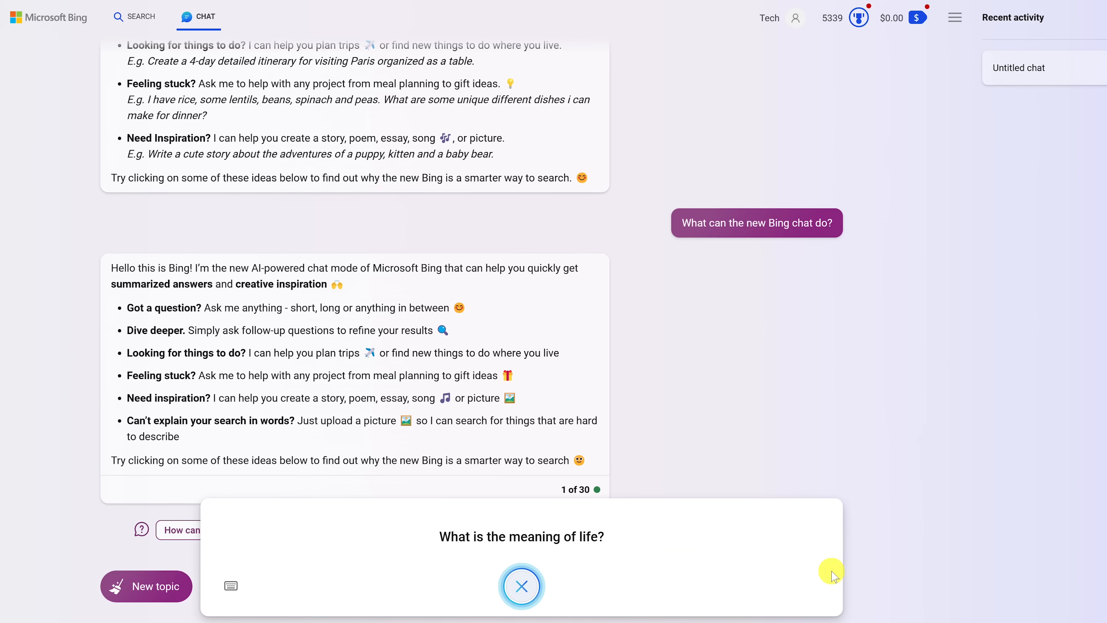
click(521, 586)
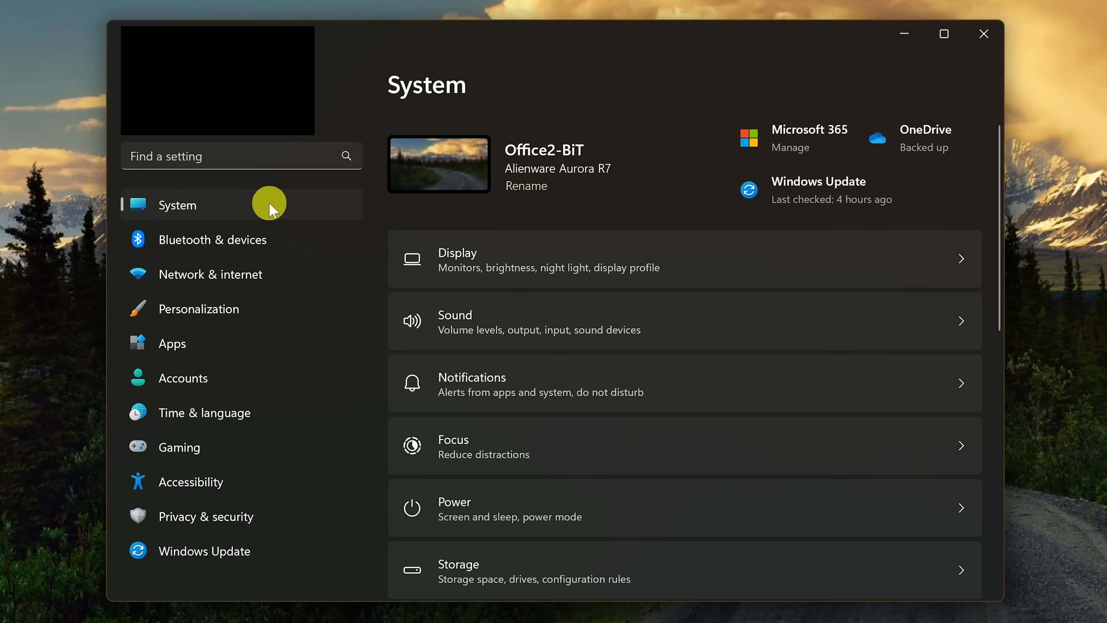
mouse_move(325, 236)
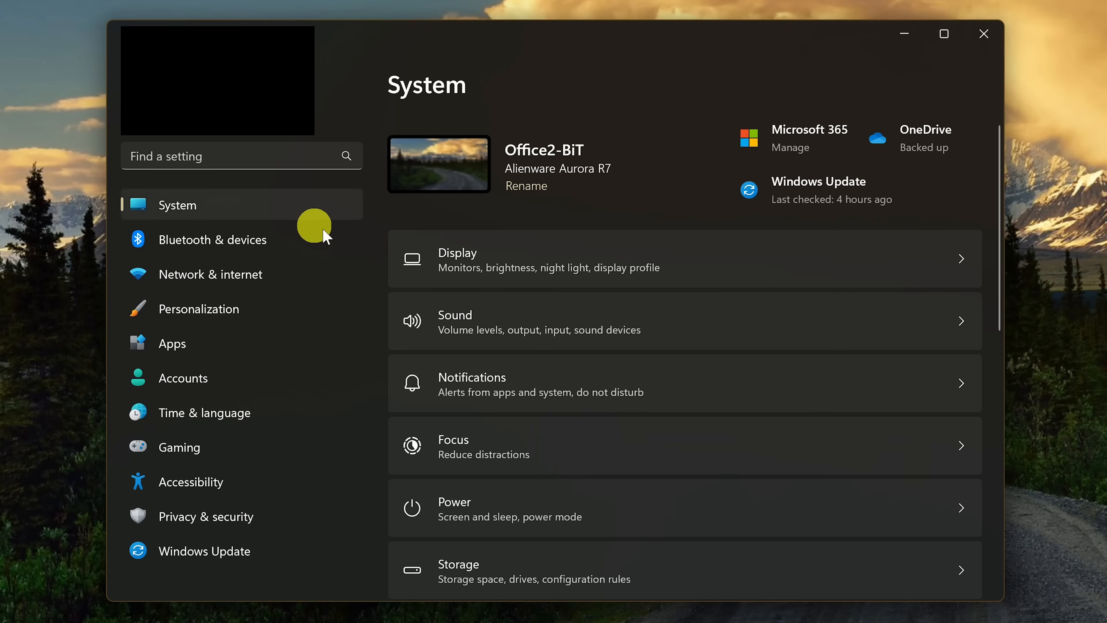
Bring up the clipboard history panel with Win+V
scroll(down, 3)
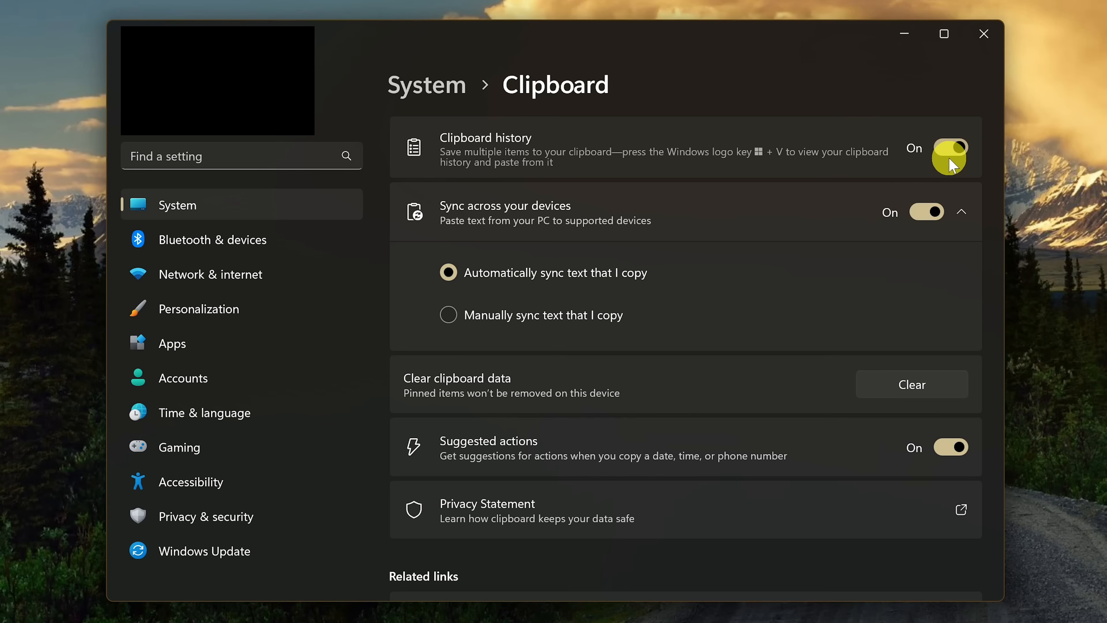
mouse_move(728, 214)
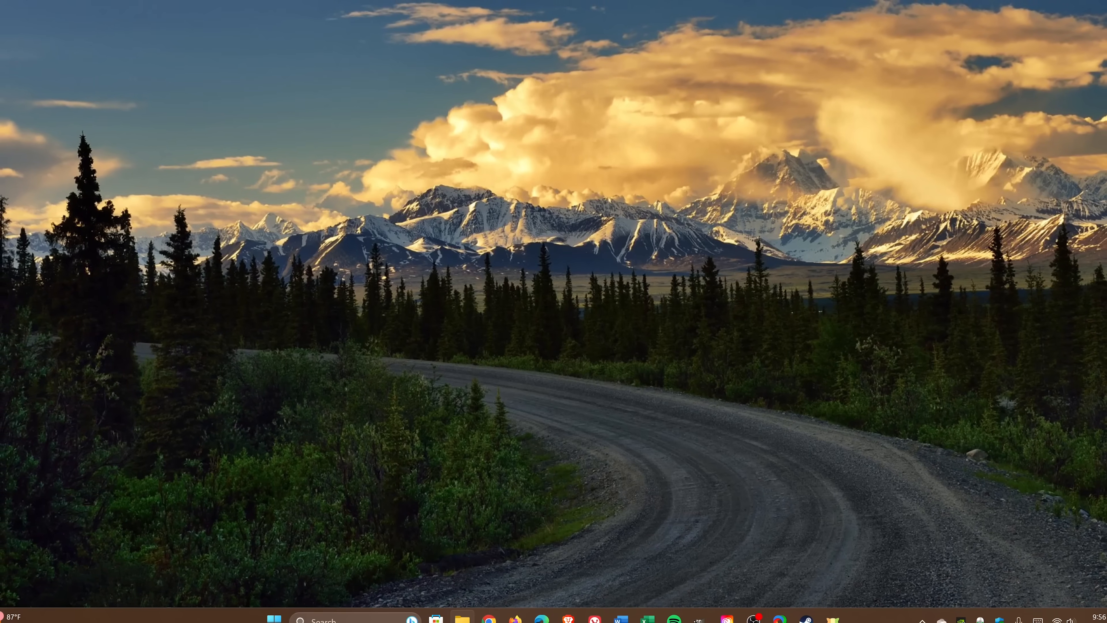
key(win+v)
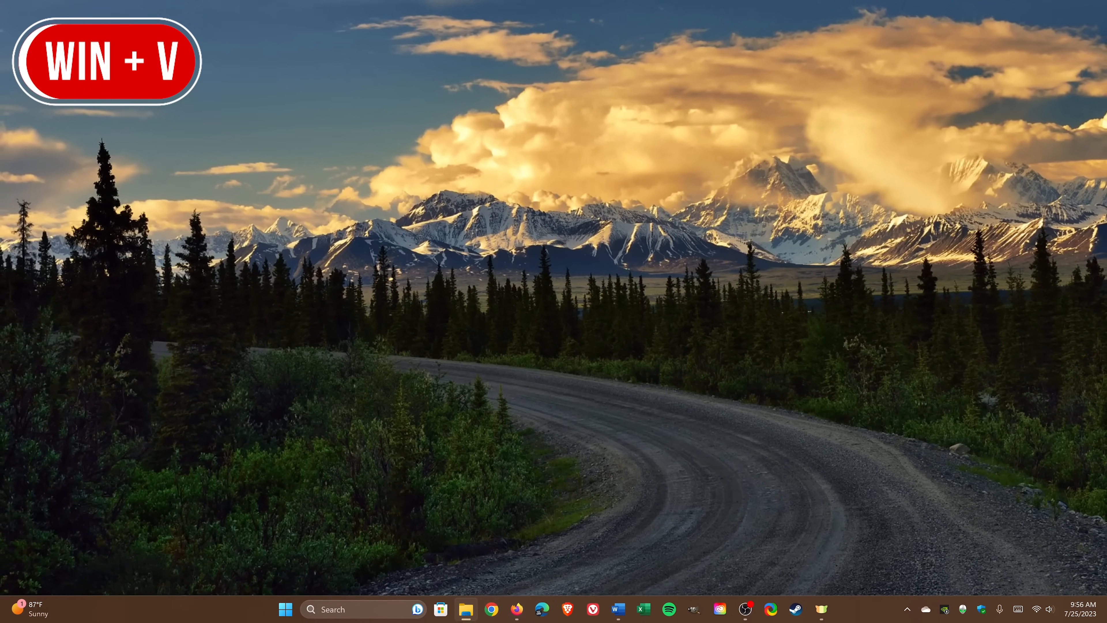
key(win+v)
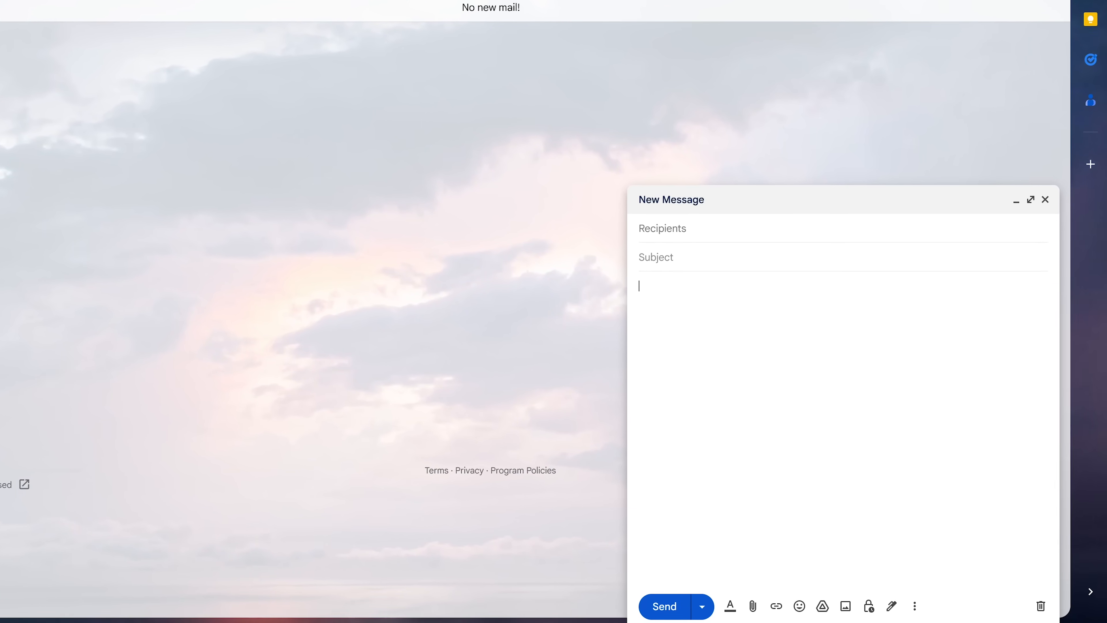
Voice-type a message to Jane about her memo on pay raises for the entire staff
key(win+h)
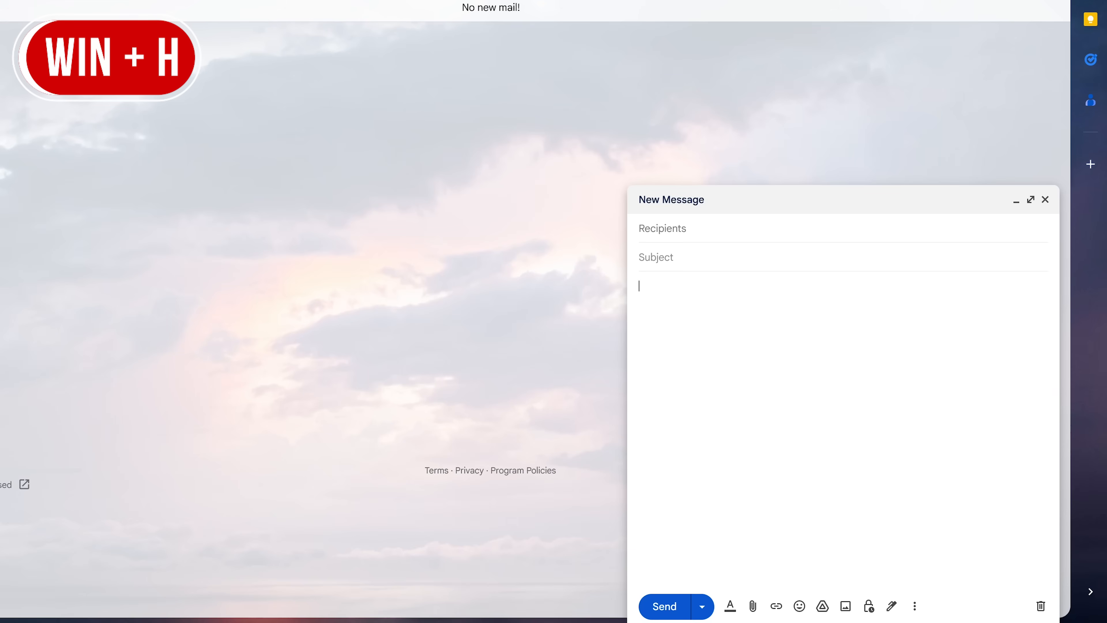
key(win+h)
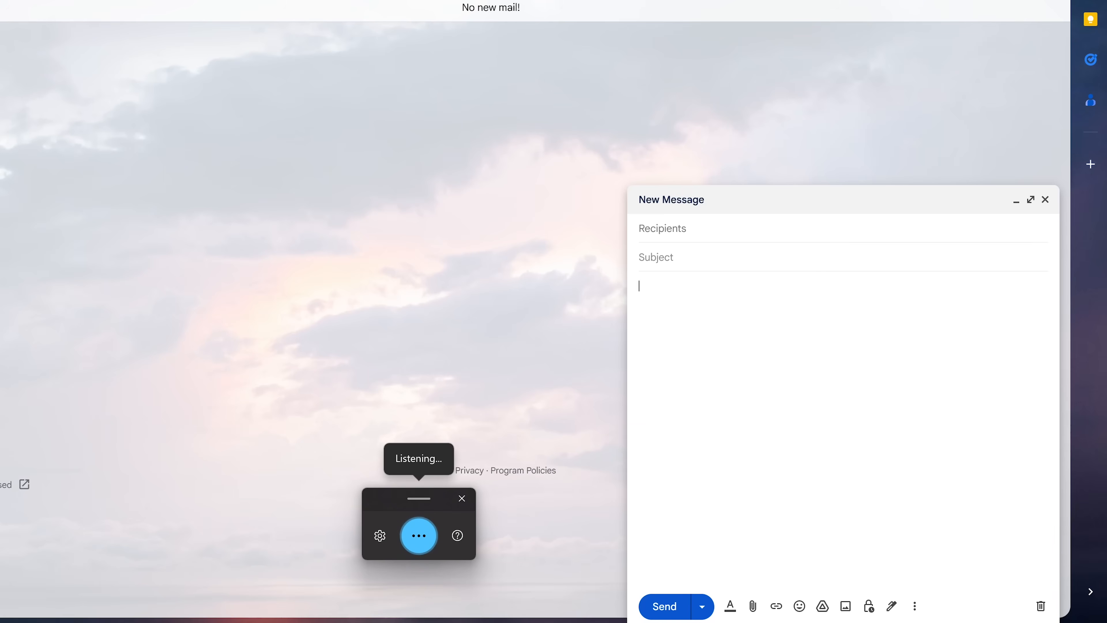
text(Hi Jane.)
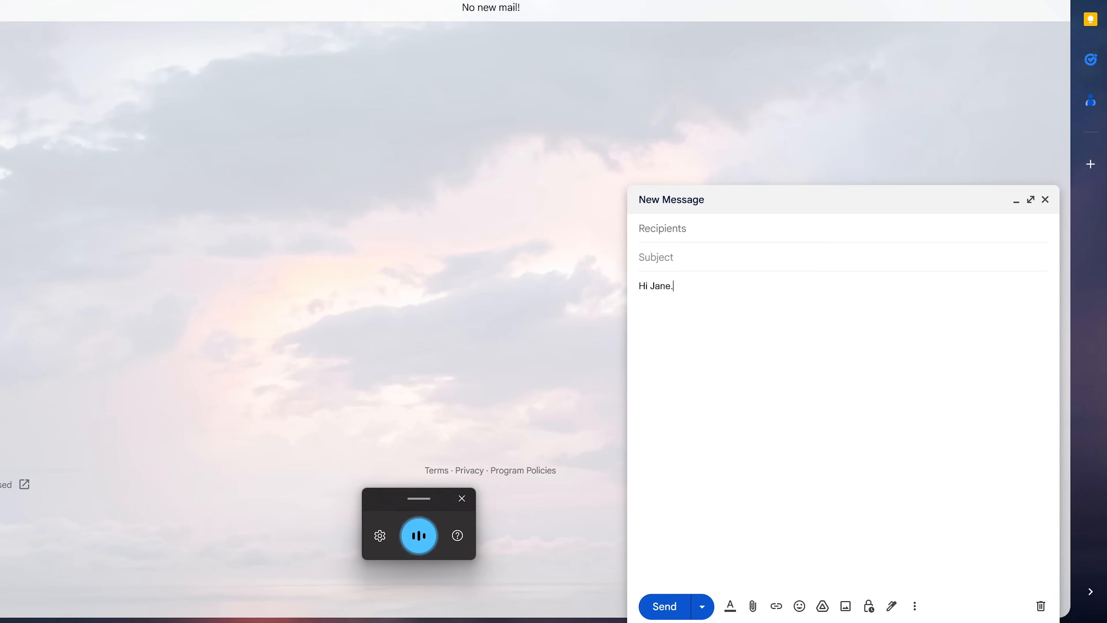
text(I just read your memo regarding)
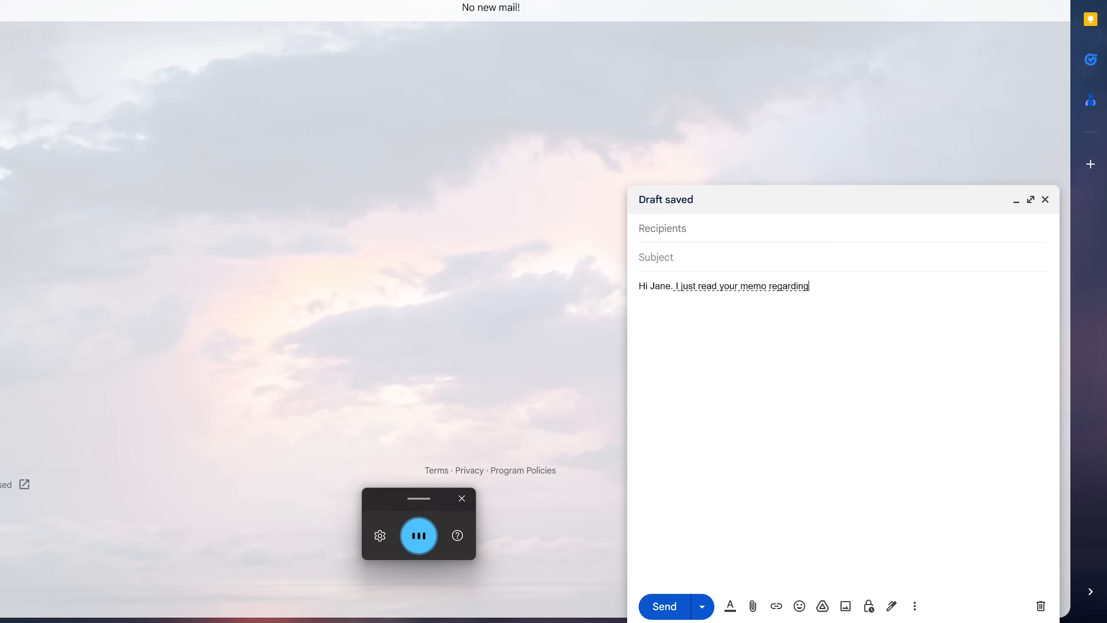
text(pay raises for the entire staff)
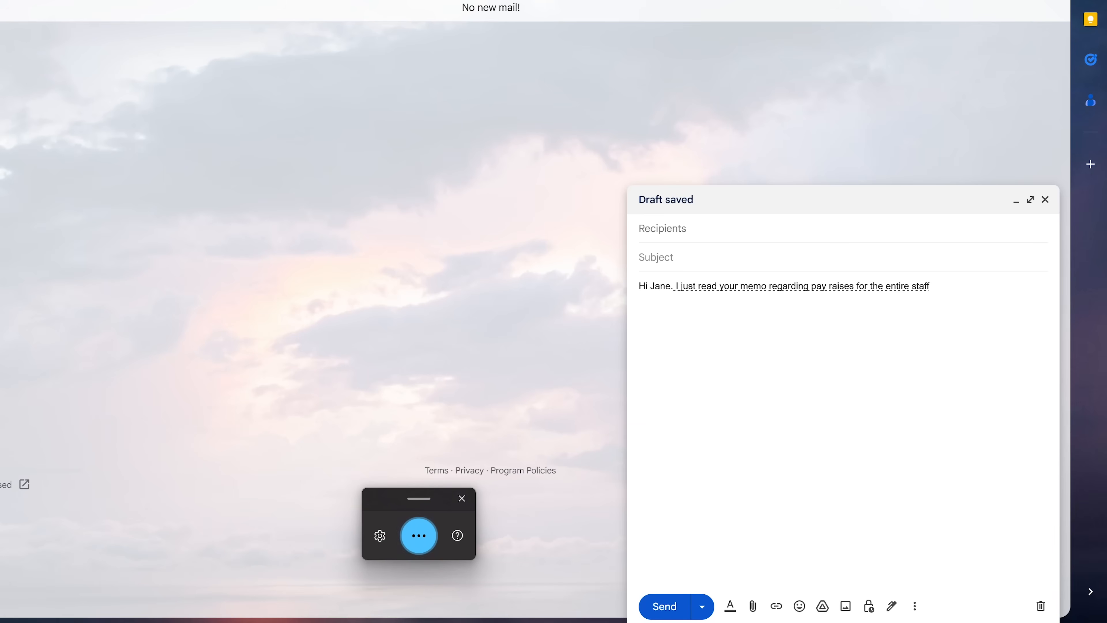
text(That is very exciting)
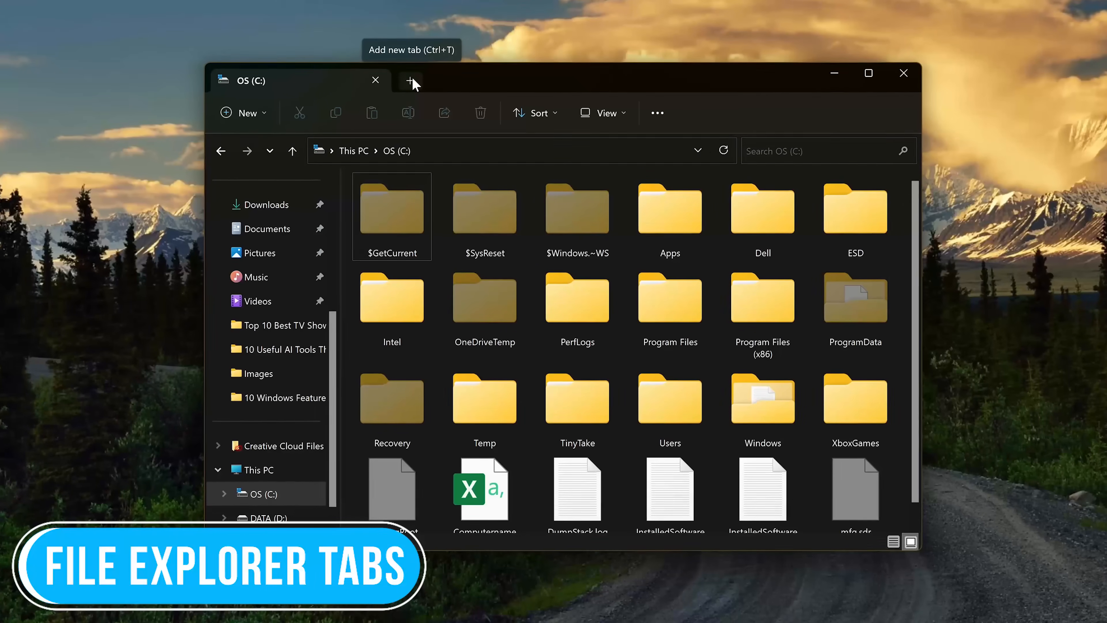
Add new File Explorer tabs, including one showing This PC beside OS (C:)
click(409, 80)
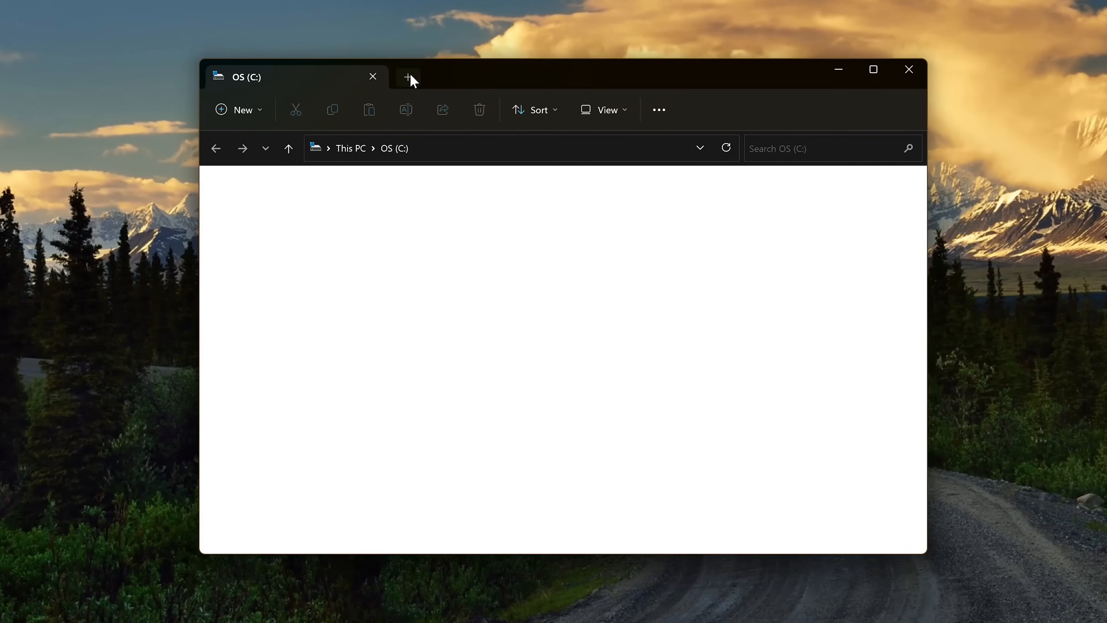
click(408, 76)
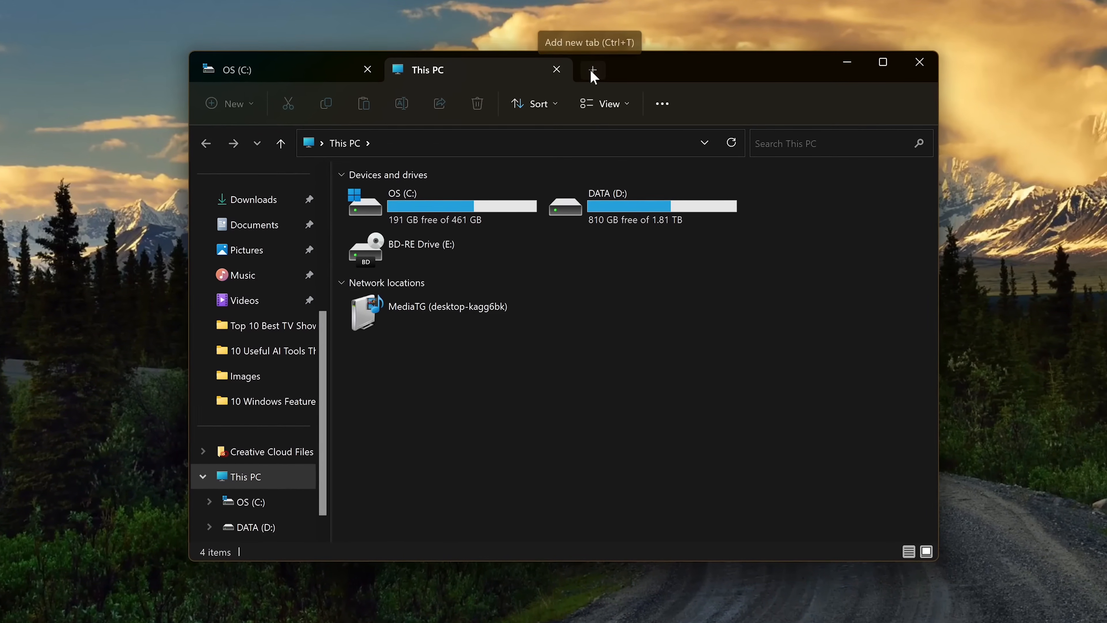
click(593, 69)
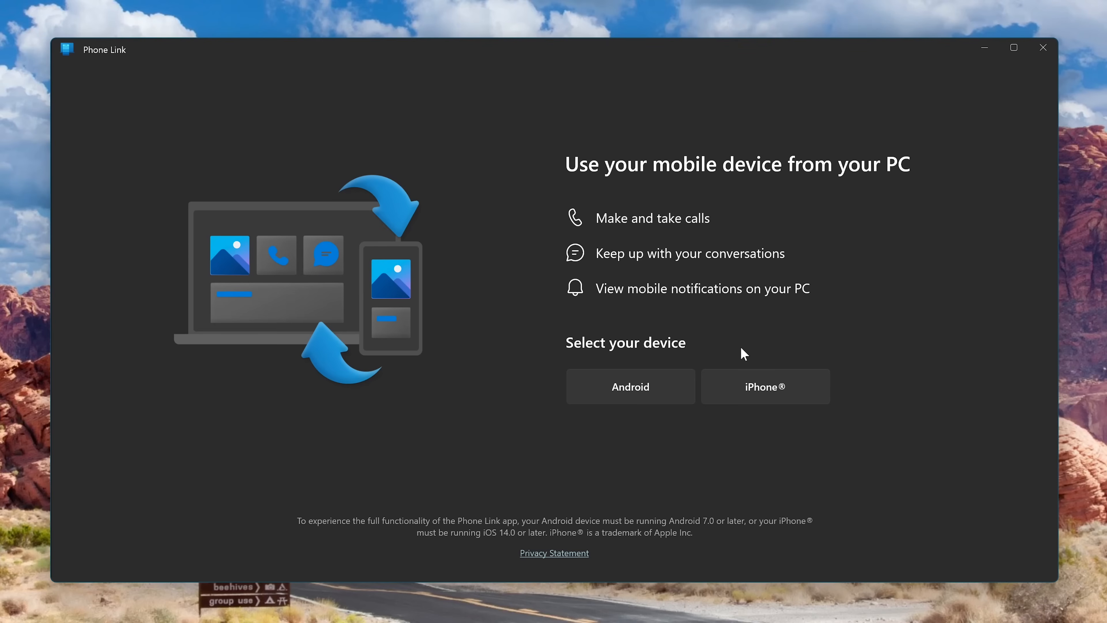
mouse_move(779, 396)
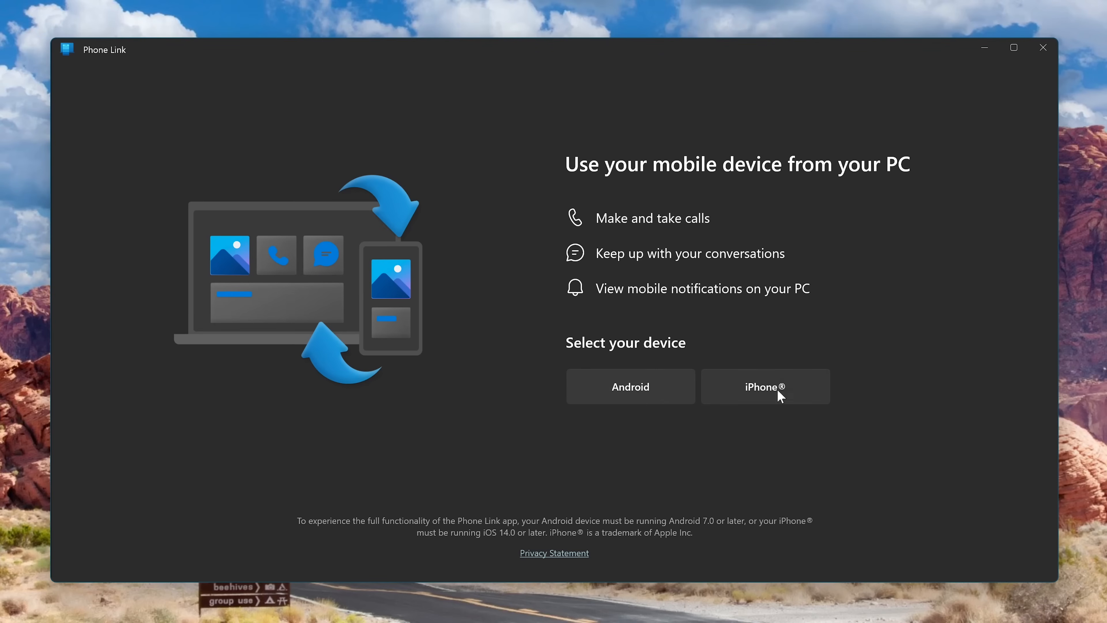
Choose iPhone as the device to link in Phone Link
click(764, 387)
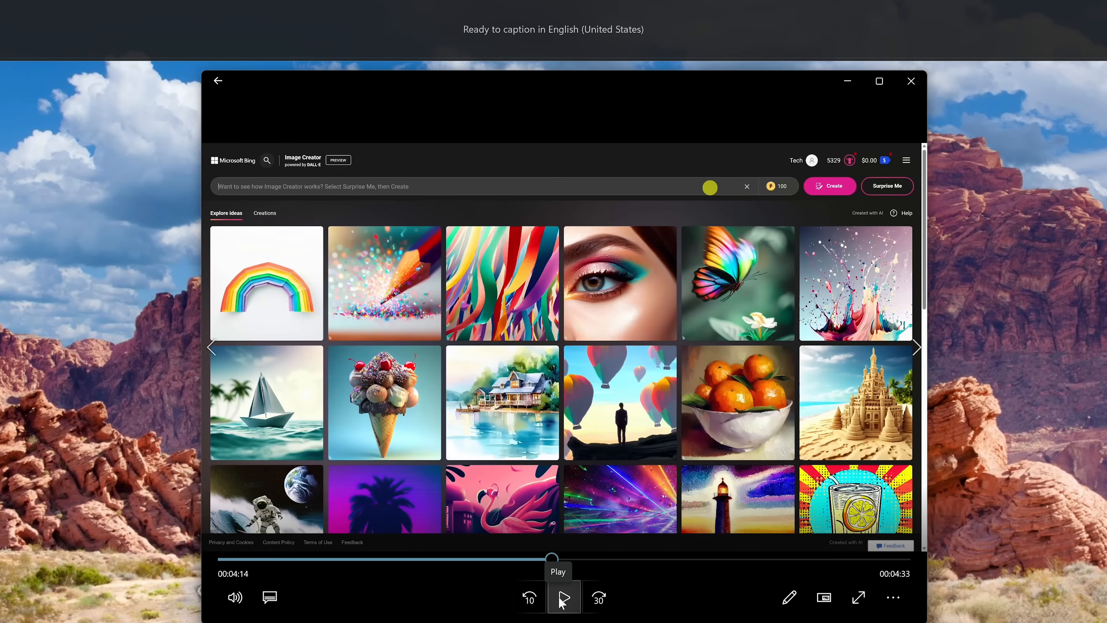
Resume the Image Creator video so Live Captions transcribe its narration ('a realist', 'lifting weights')
click(563, 597)
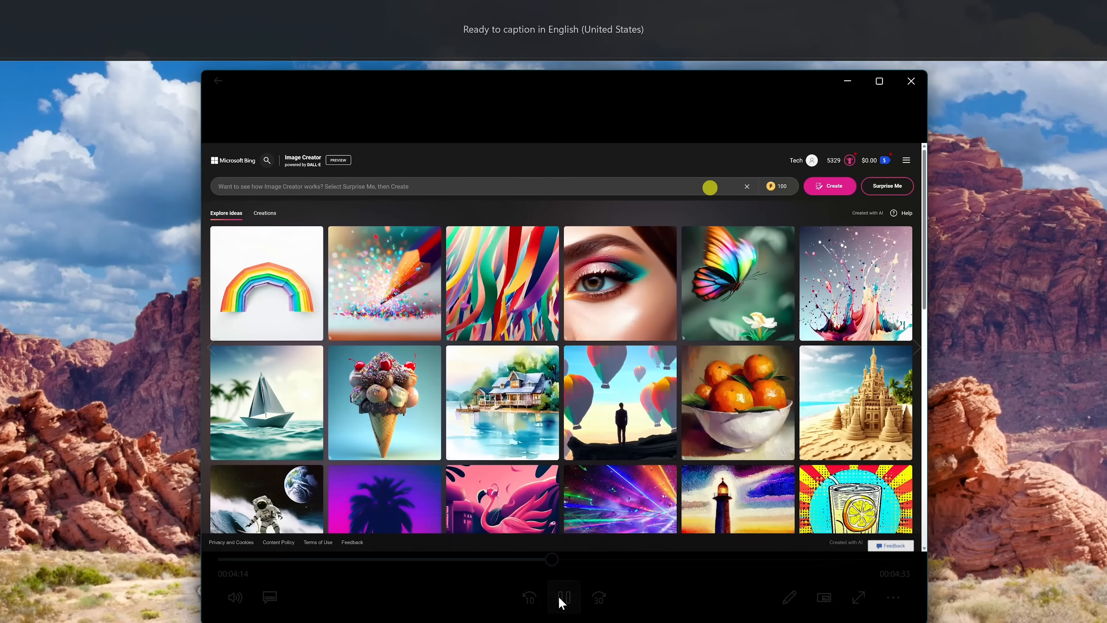
text(a realistic hamster with a pink mohawk)
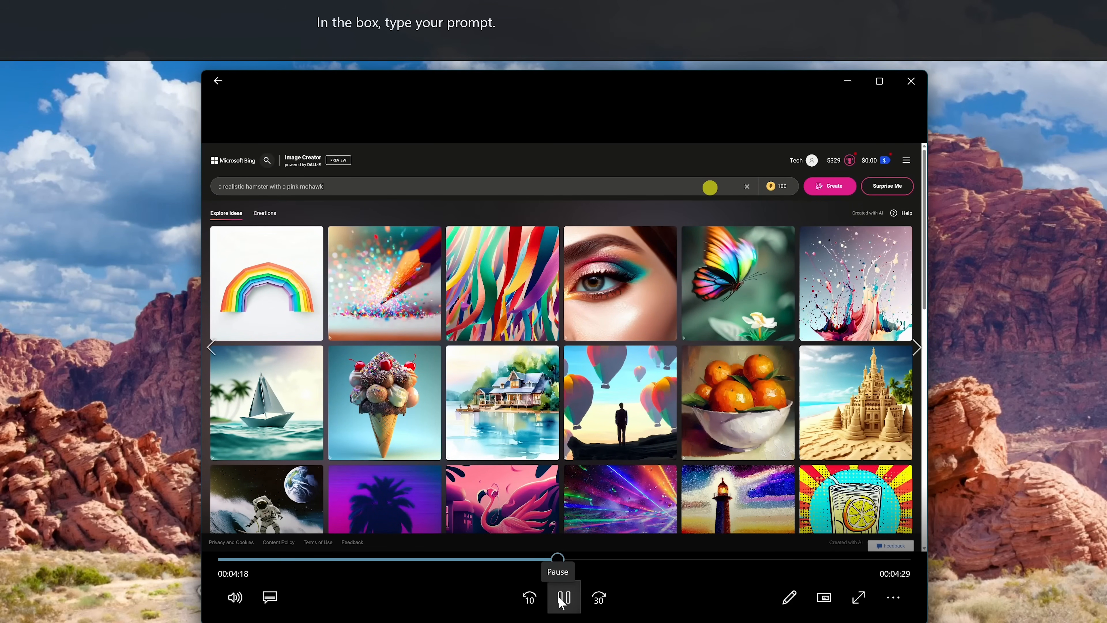
text(lifting weights)
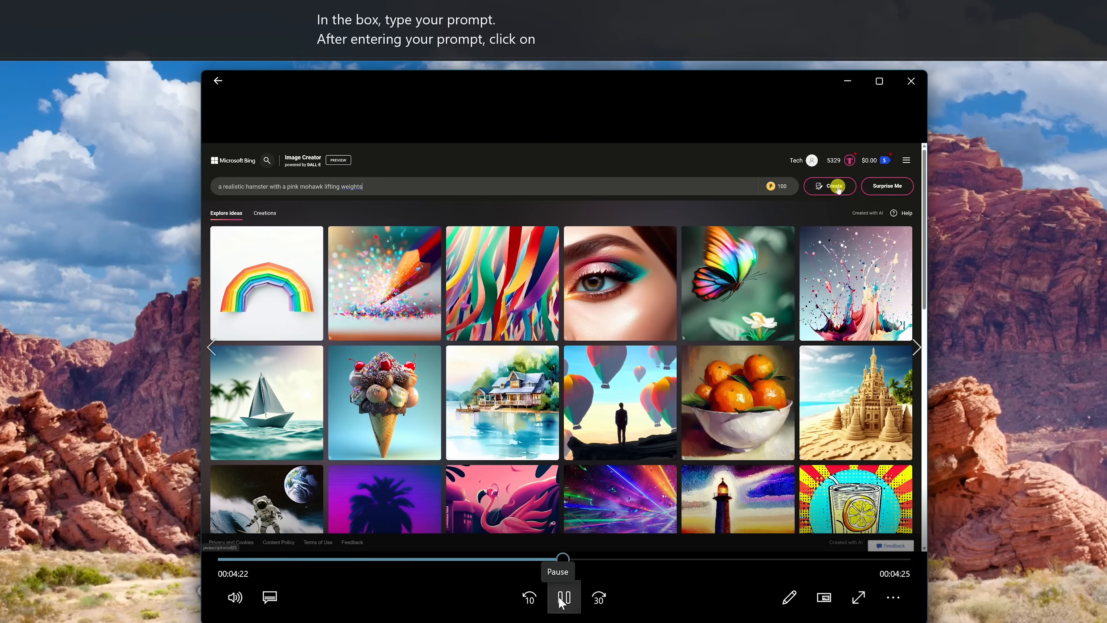
click(830, 186)
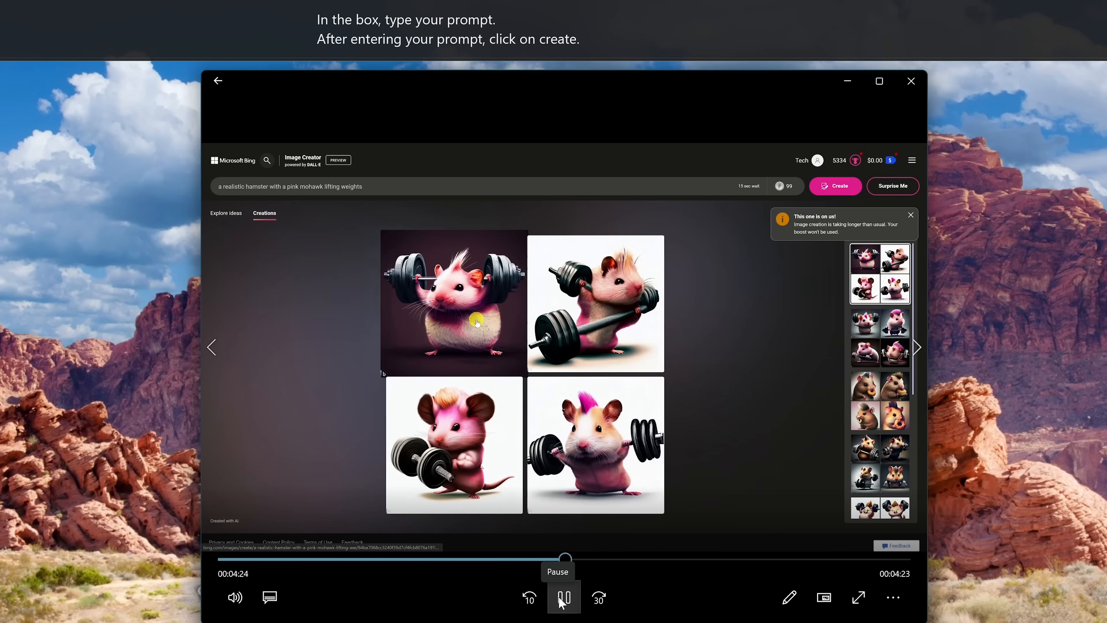
click(453, 302)
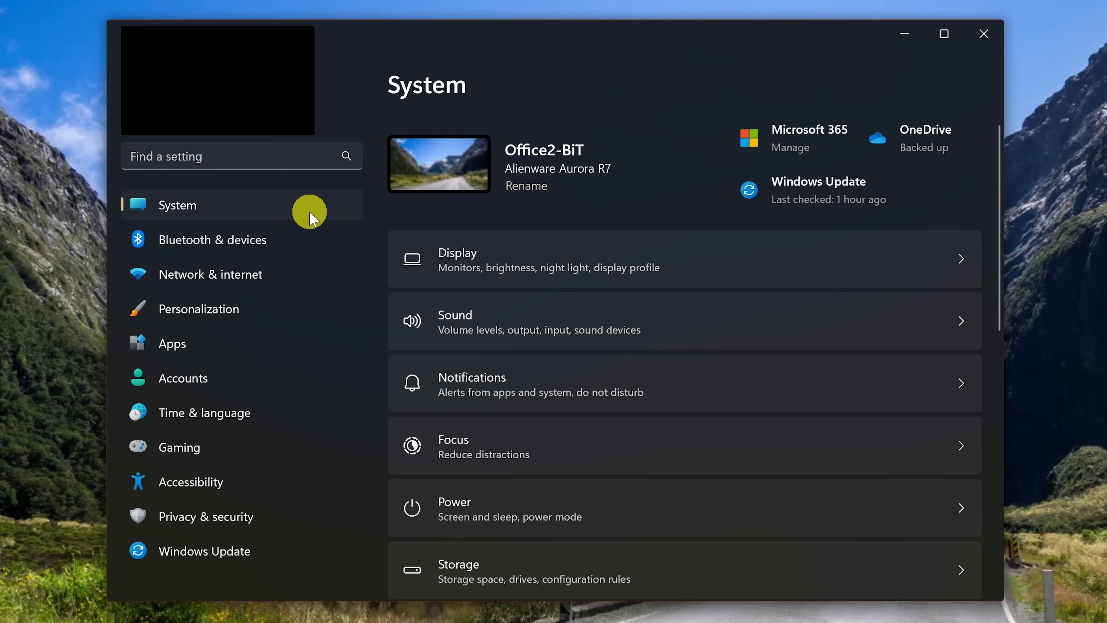
mouse_move(332, 229)
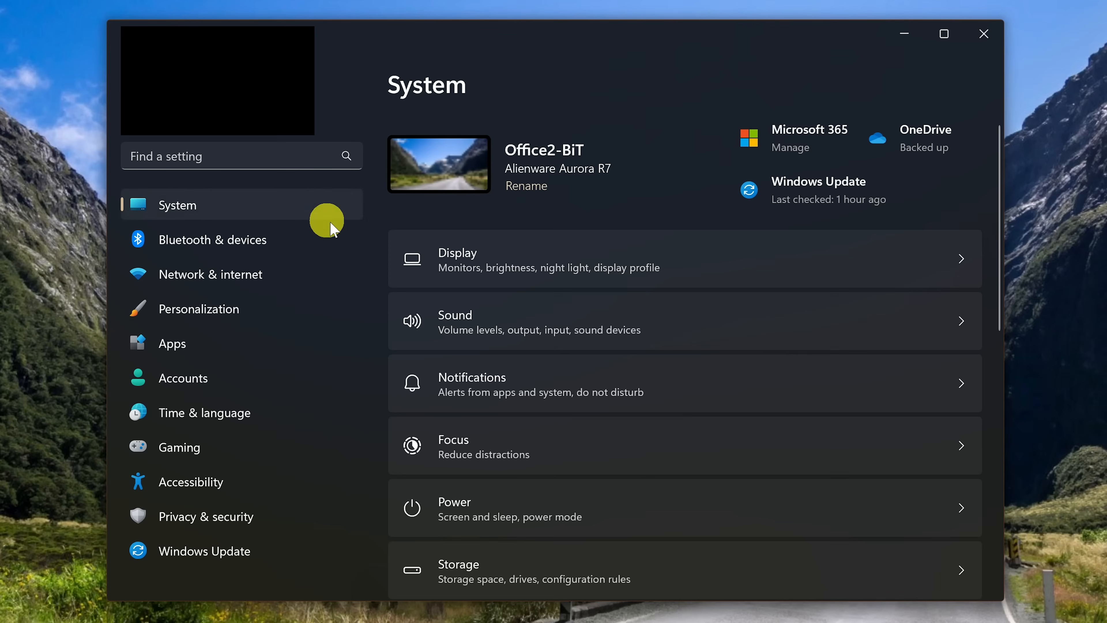
In Display settings, switch Night light on and schedule it for set hours, 9:00 PM to 7:00 AM
click(684, 259)
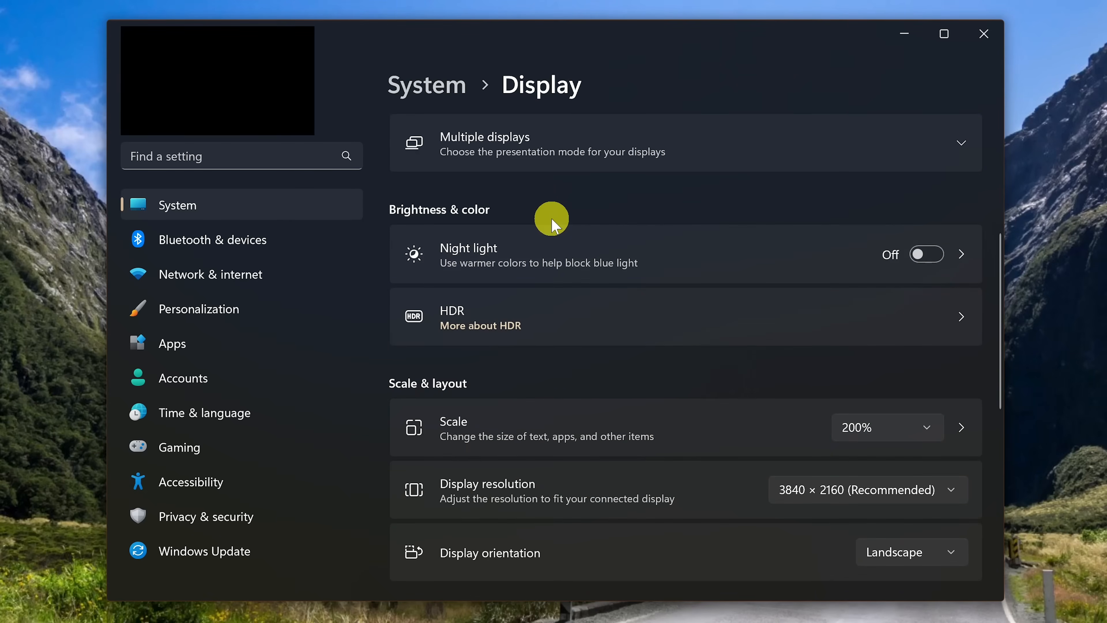
mouse_move(837, 274)
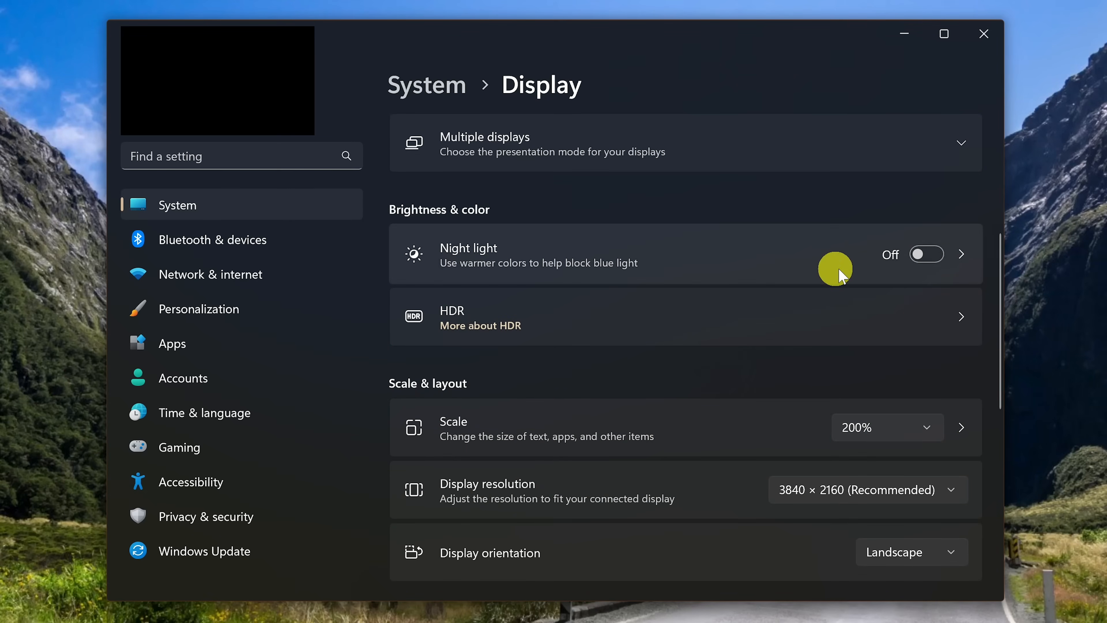
click(925, 255)
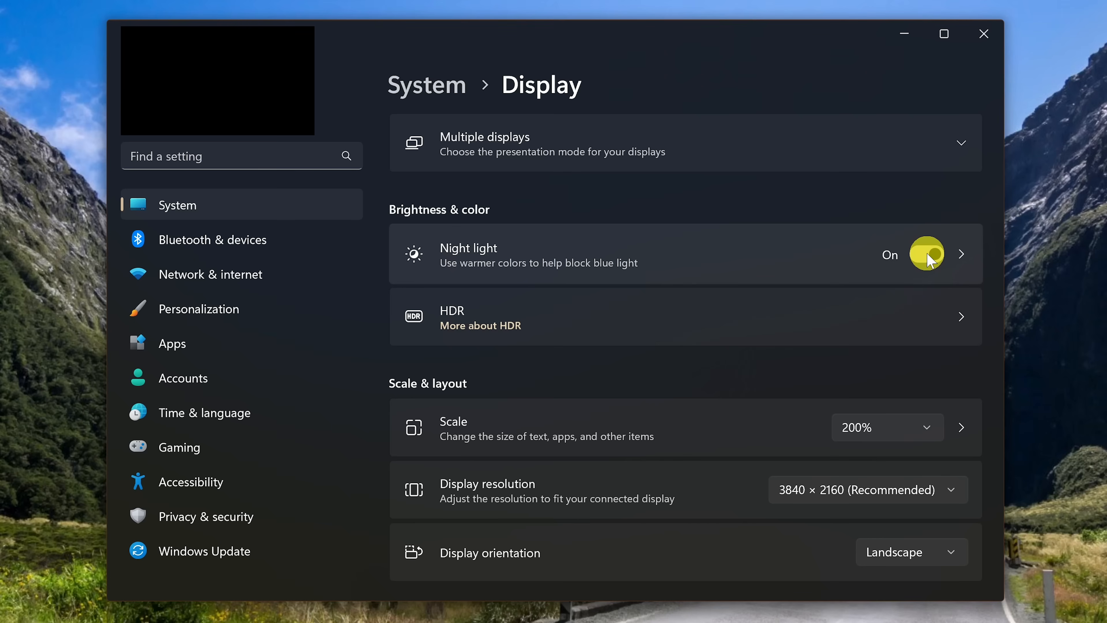
click(927, 254)
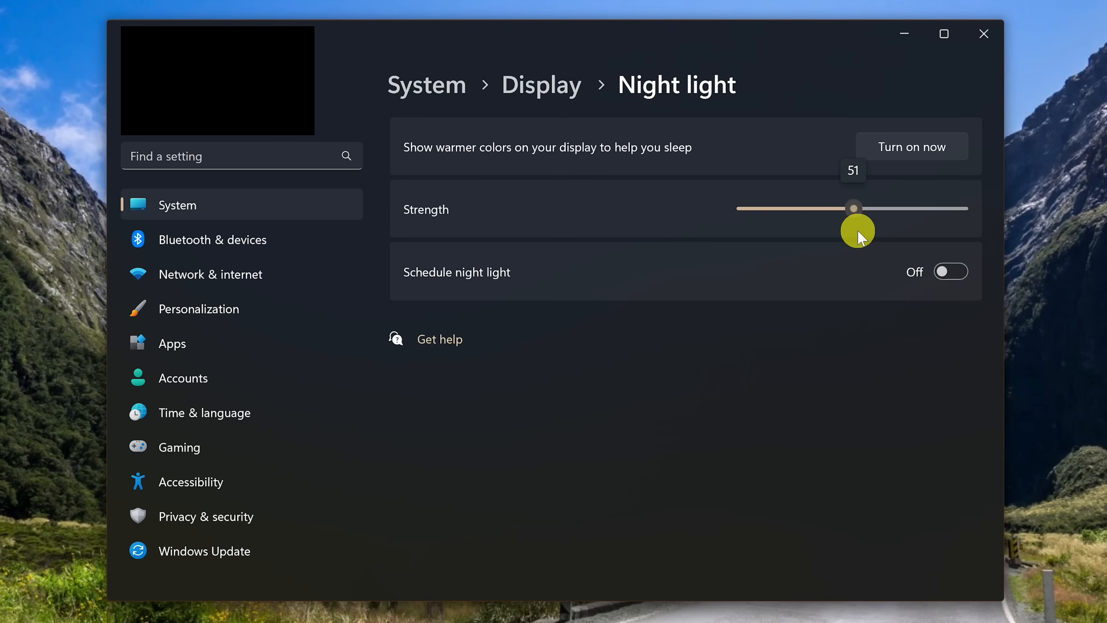
mouse_move(853, 274)
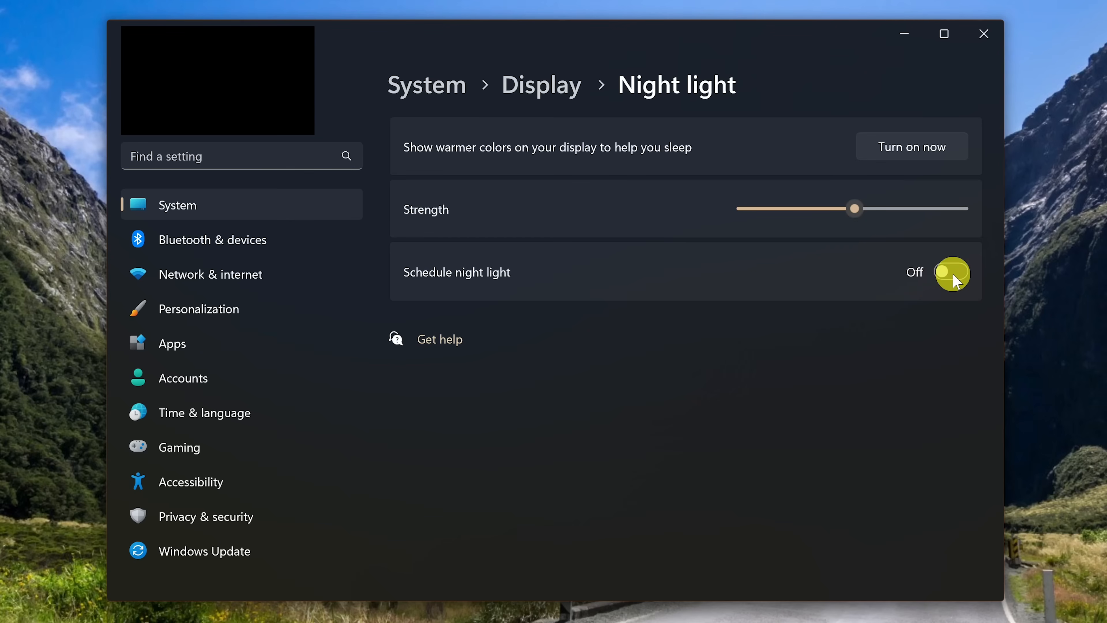
click(942, 273)
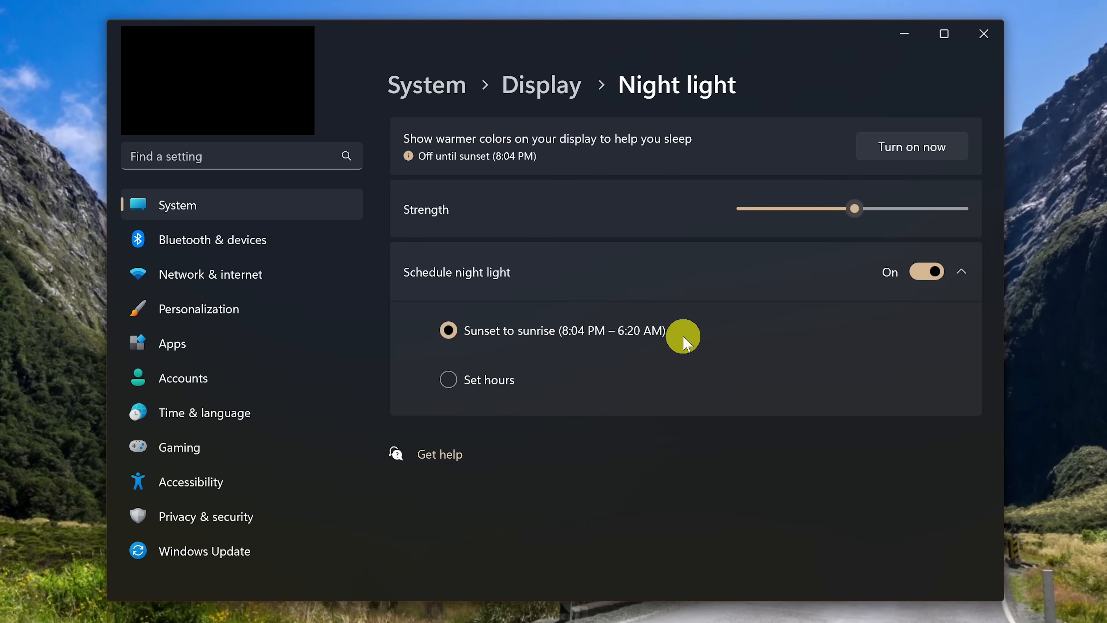
mouse_move(555, 374)
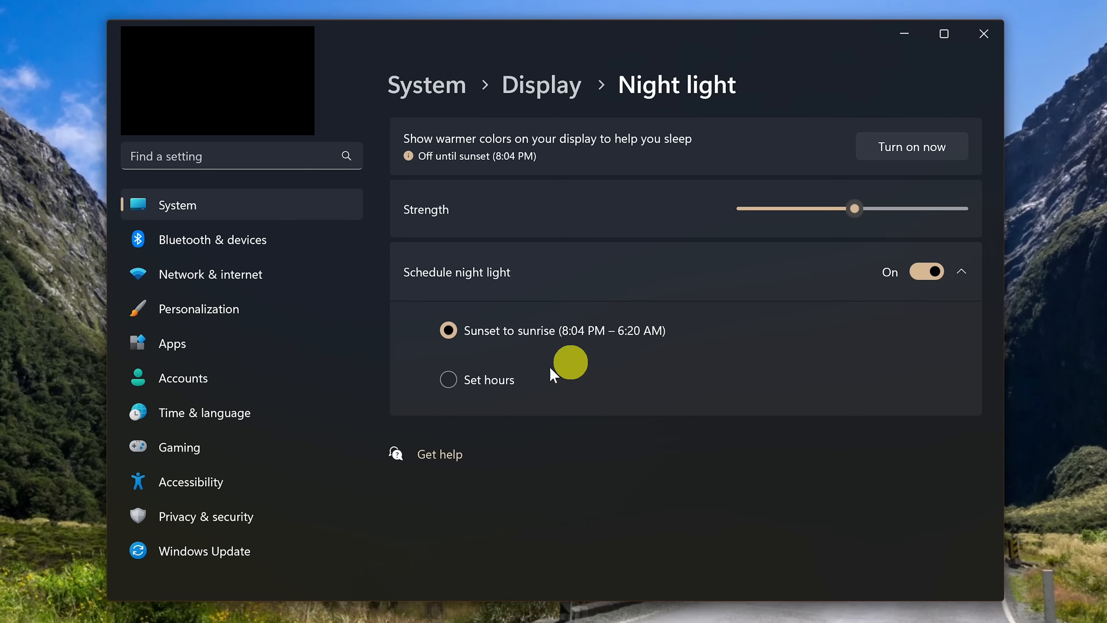
click(449, 380)
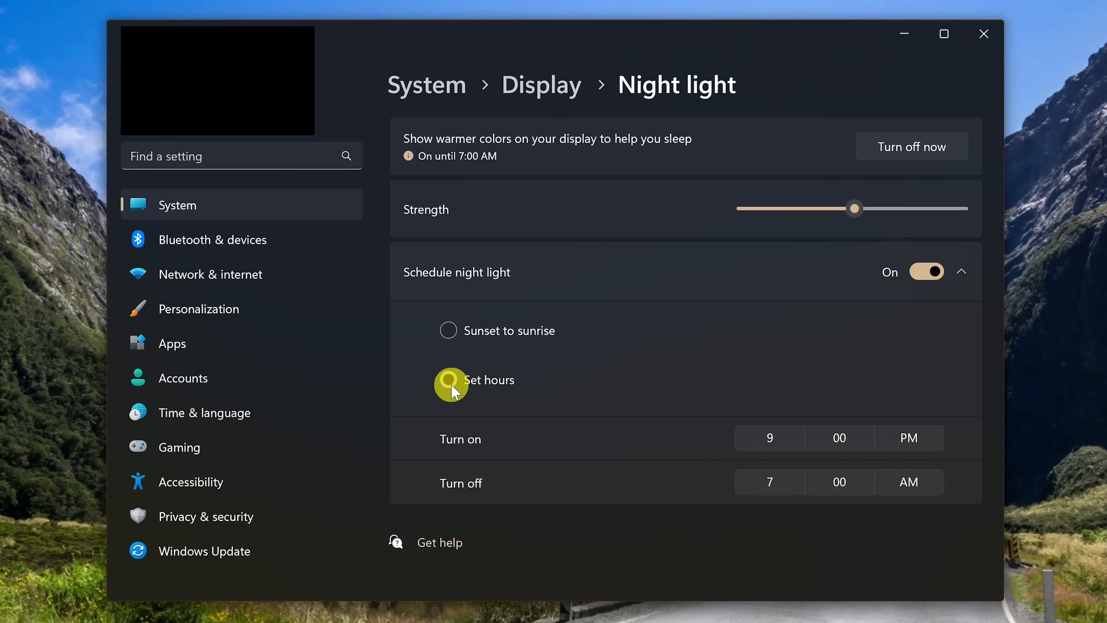